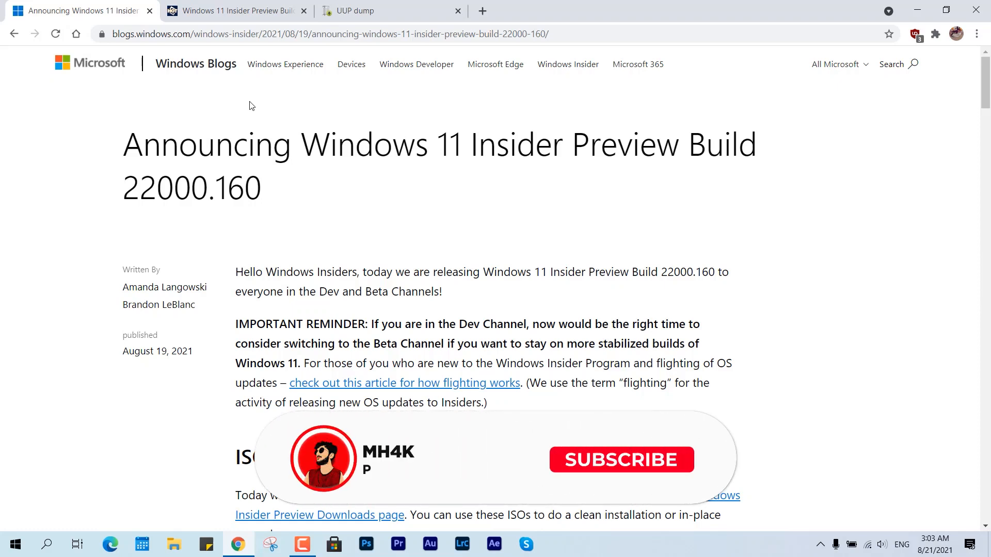
- Scroll the Build 22000.160 post and follow its Windows Insider Preview Downloads page link
left_click(620, 459)
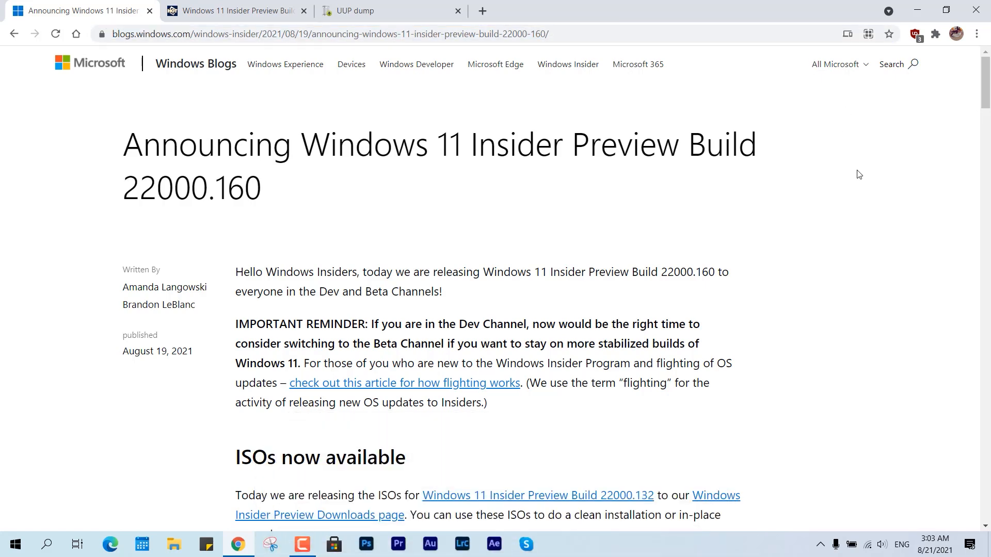
scroll("down", 3)
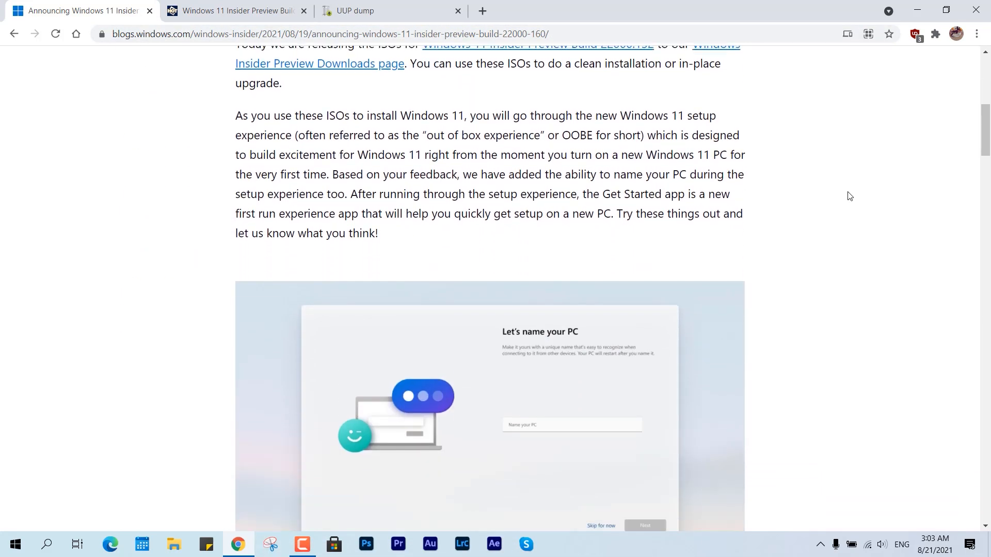
scroll("down", 3)
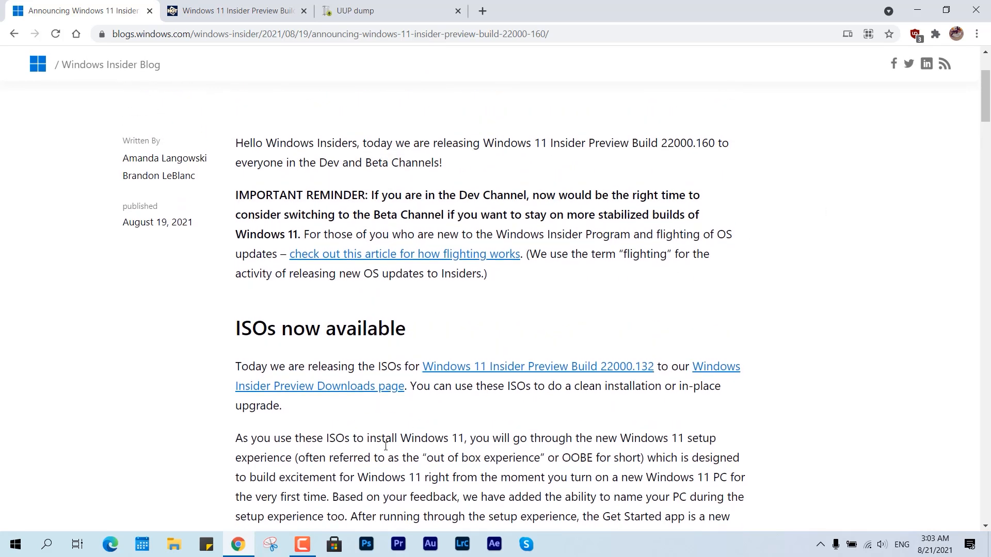
left_click(319, 386)
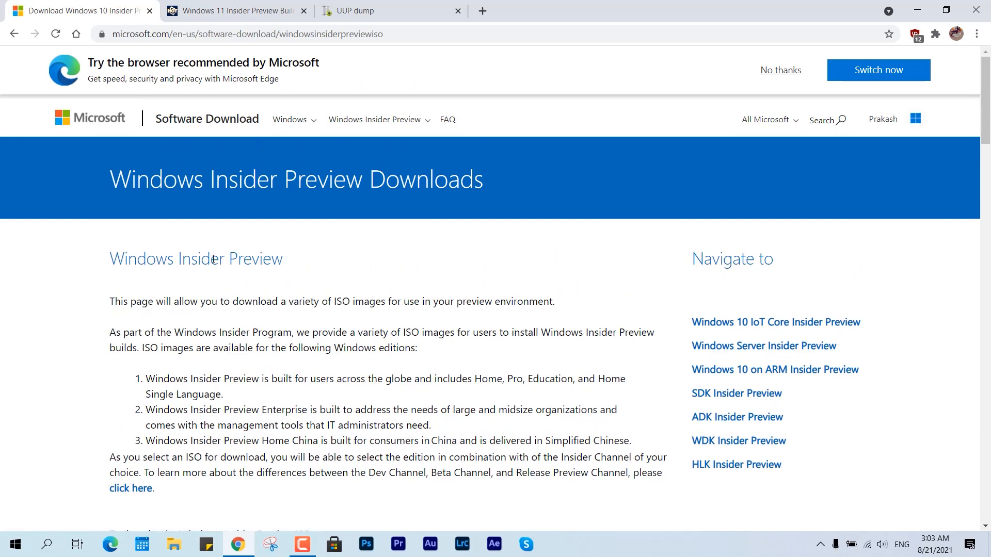
- Select and confirm the Windows 11 Insider Preview (Dev Channel) Build 22000.132 edition
scroll("down", 3)
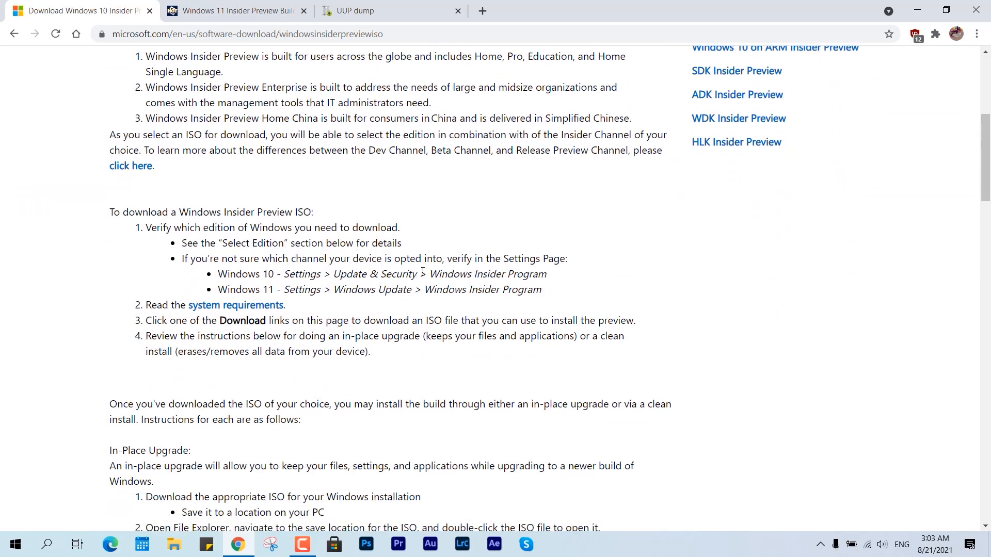
scroll("down", 3)
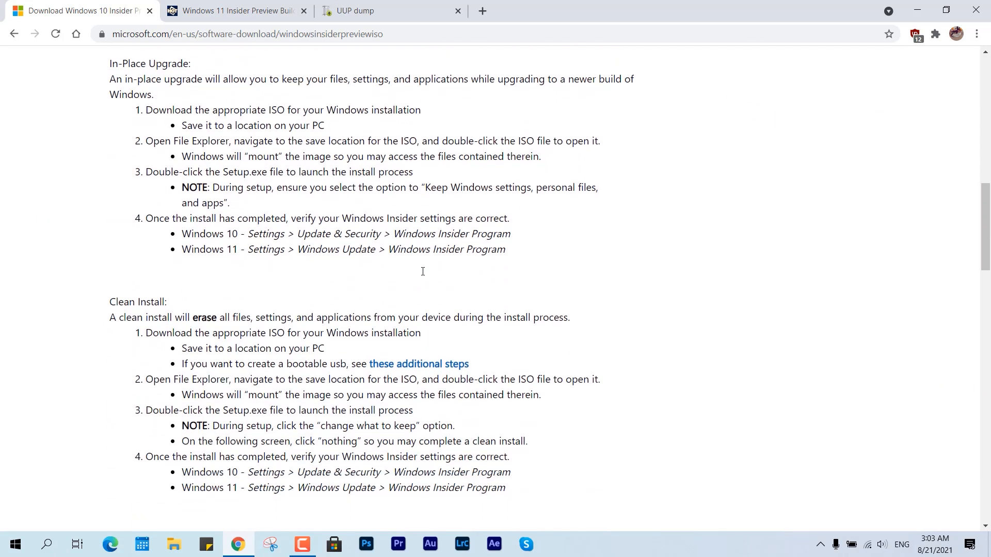
scroll("down", 3)
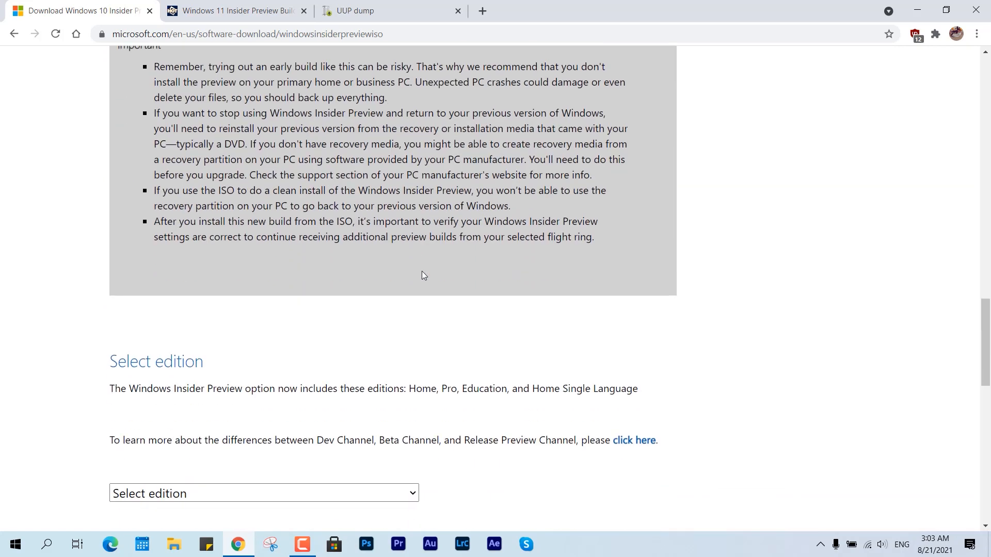
left_click(264, 171)
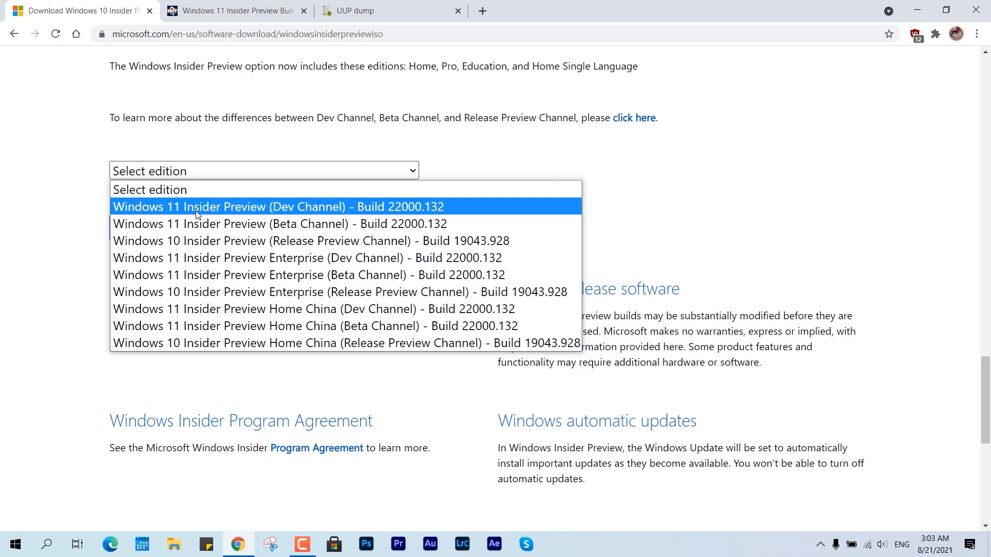
mouse_move(199, 241)
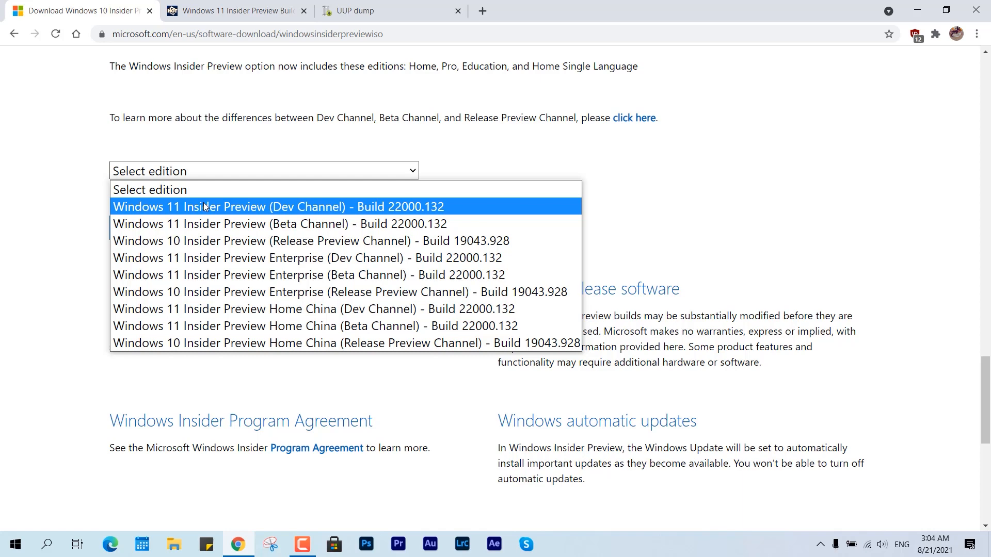
left_click(278, 207)
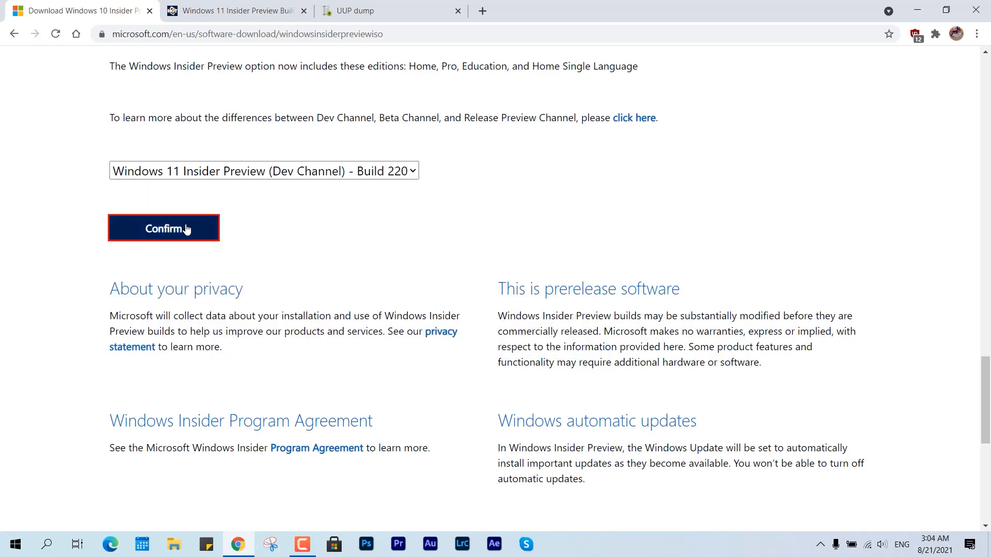
left_click(164, 228)
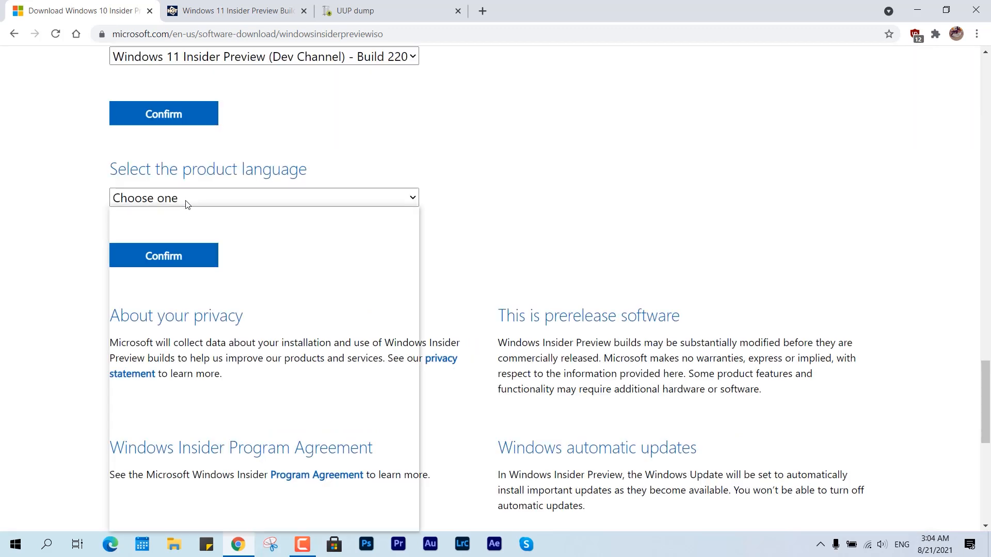
- Choose English as the product language and scroll to the 64-bit download link
left_click(263, 198)
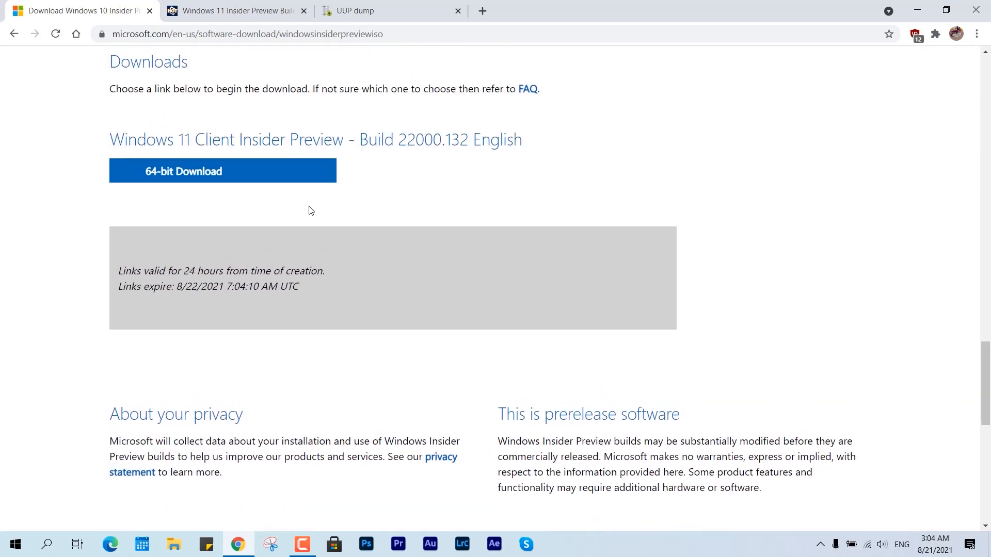
scroll("down", 3)
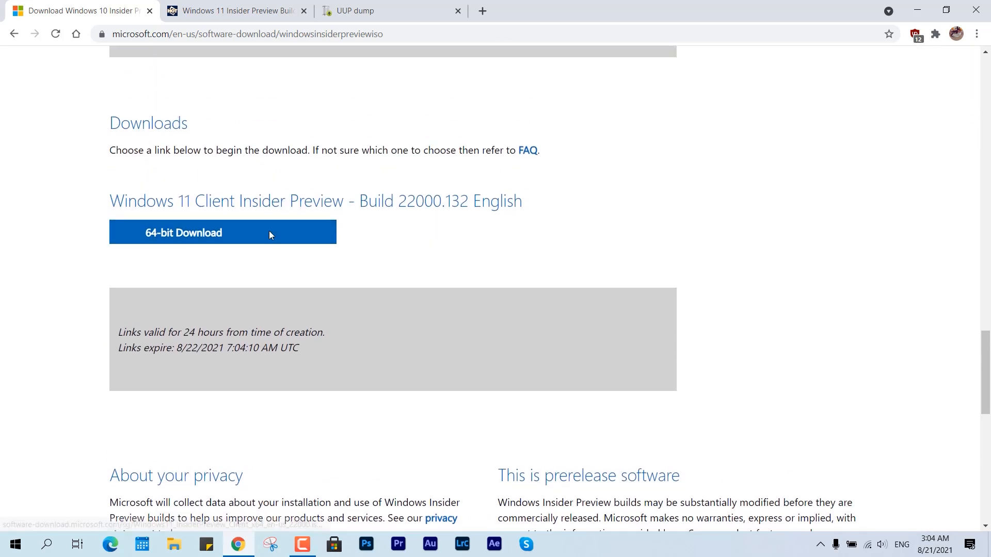
scroll("up", 3)
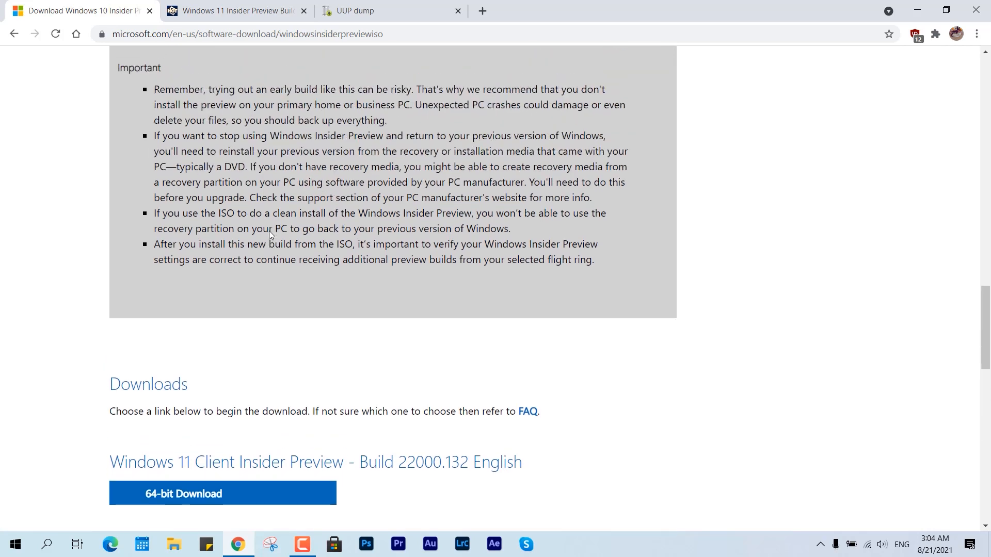
scroll("down", 3)
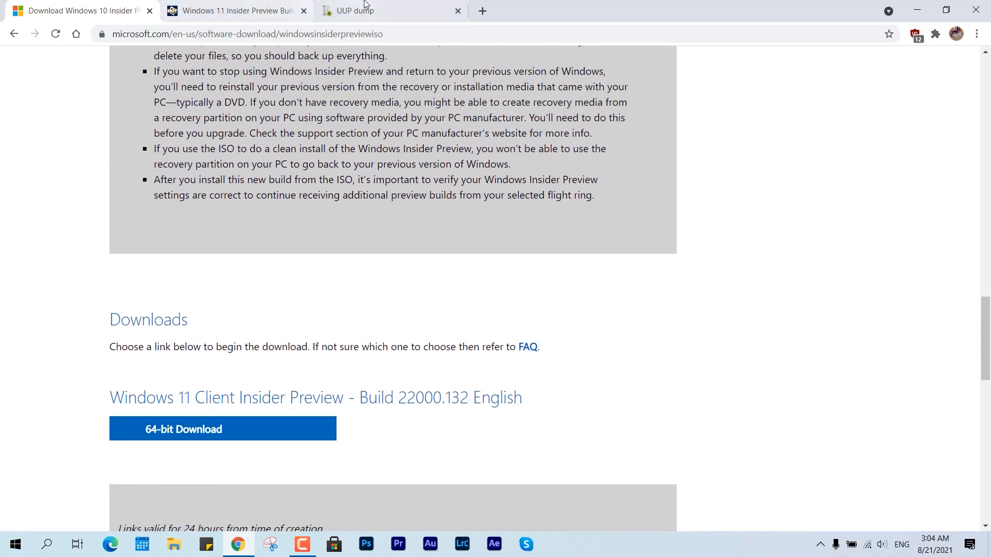
- On UUP dump, open build 22000.160 arm64, untick Windows Home, then close the tab
left_click(372, 10)
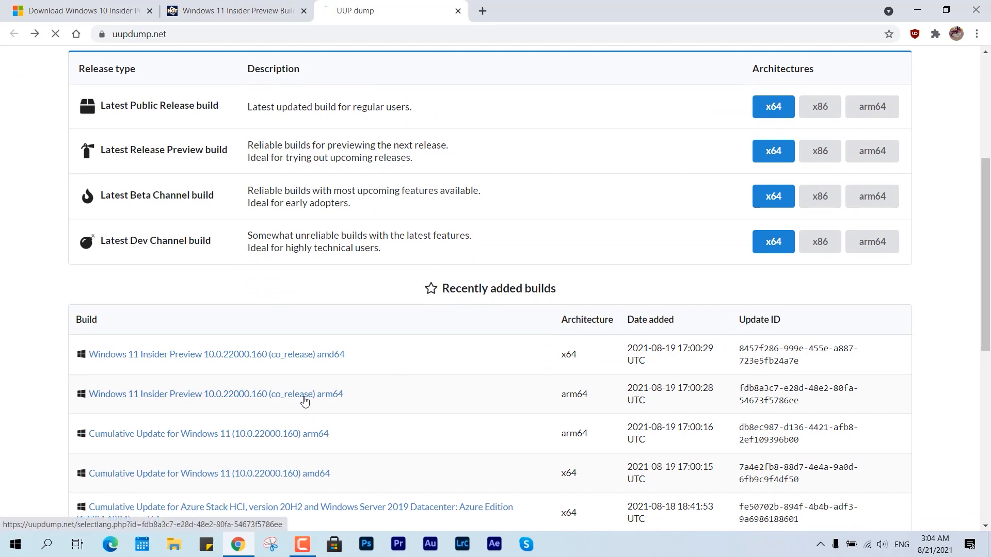
left_click(217, 394)
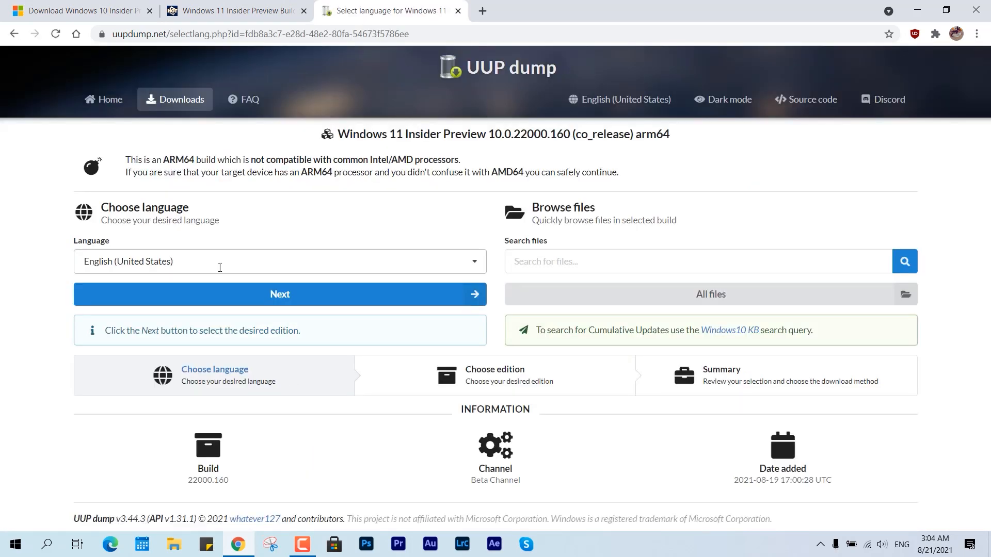
left_click(279, 293)
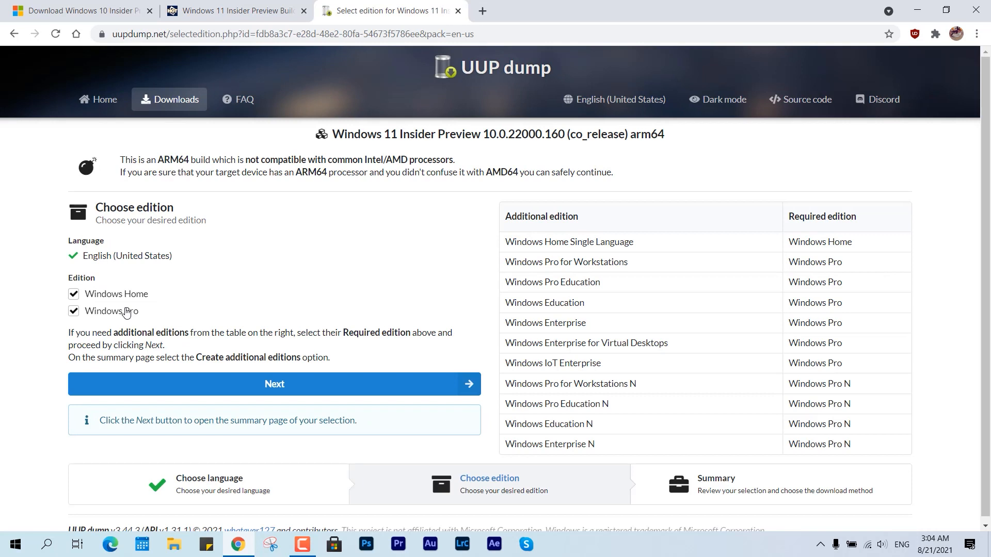
left_click(74, 293)
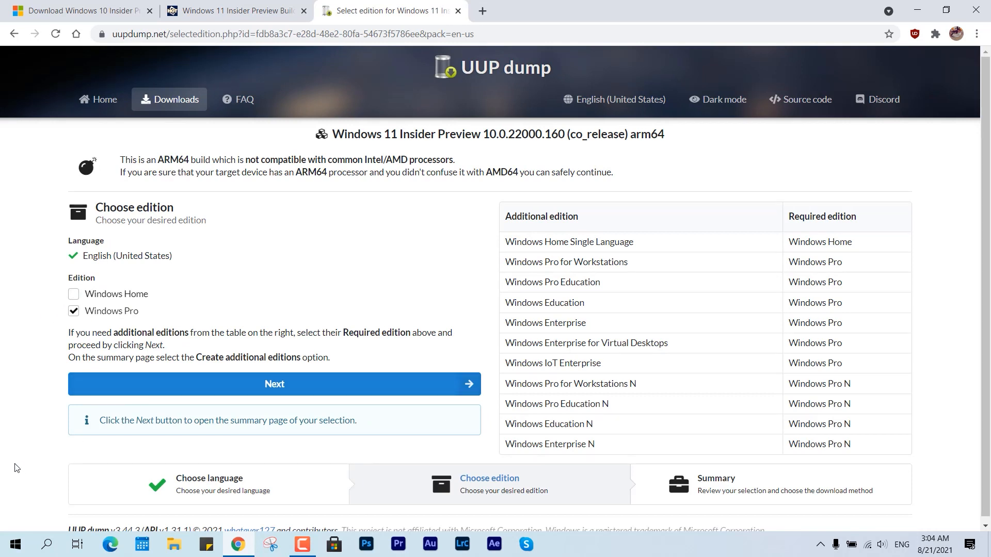
left_click(457, 11)
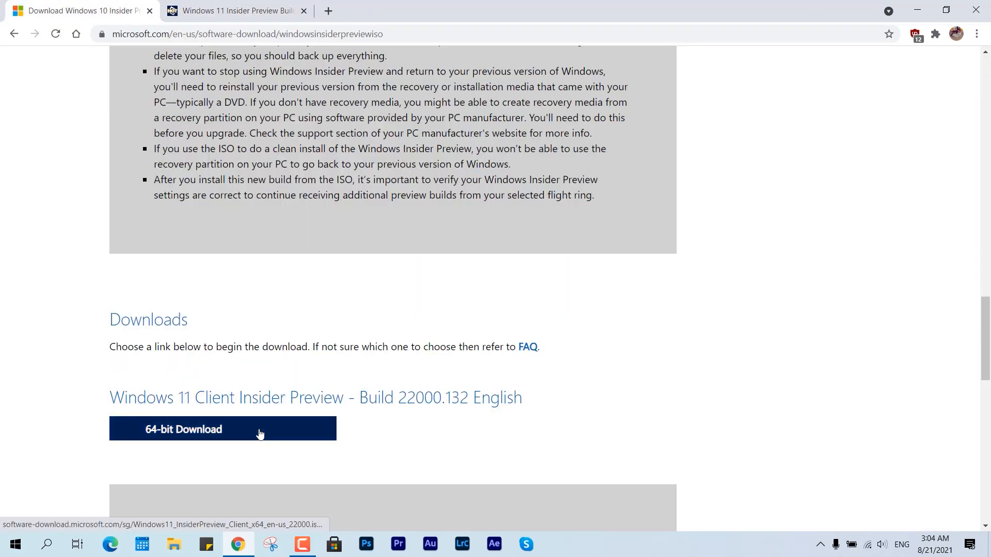
- Download the 5.11 GB Windows 11 Build 22000 ISO via Internet Download Manager's Add URL
left_click(223, 429)
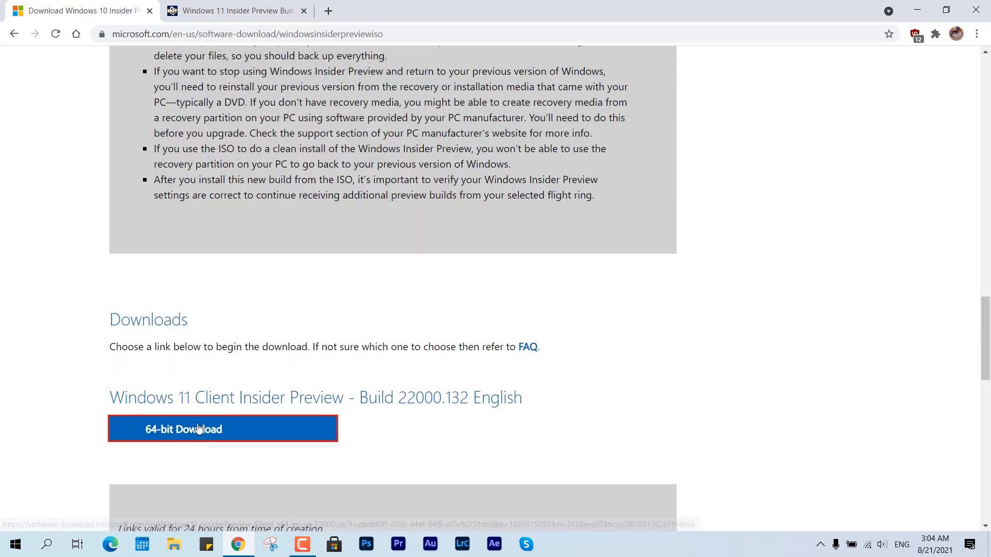
left_click(222, 429)
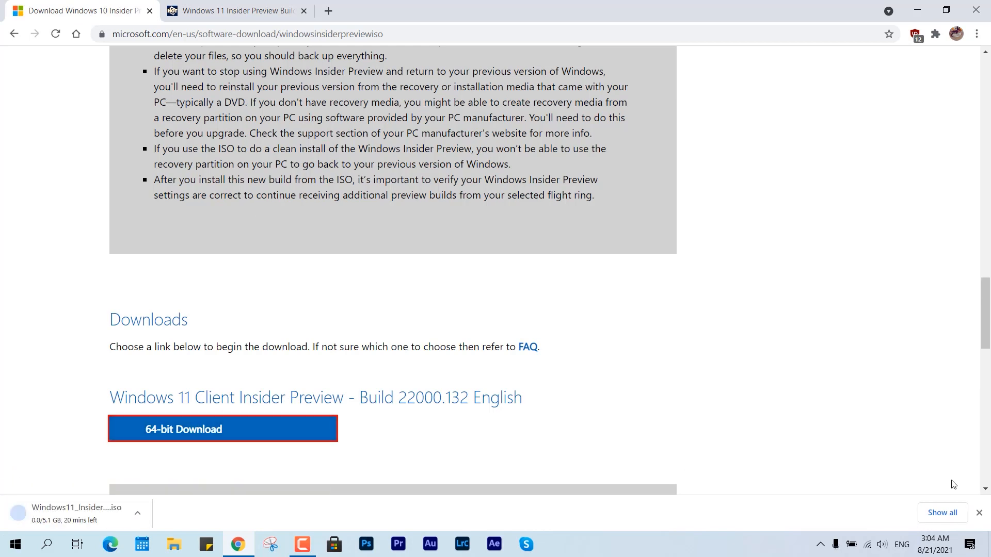
left_click(943, 512)
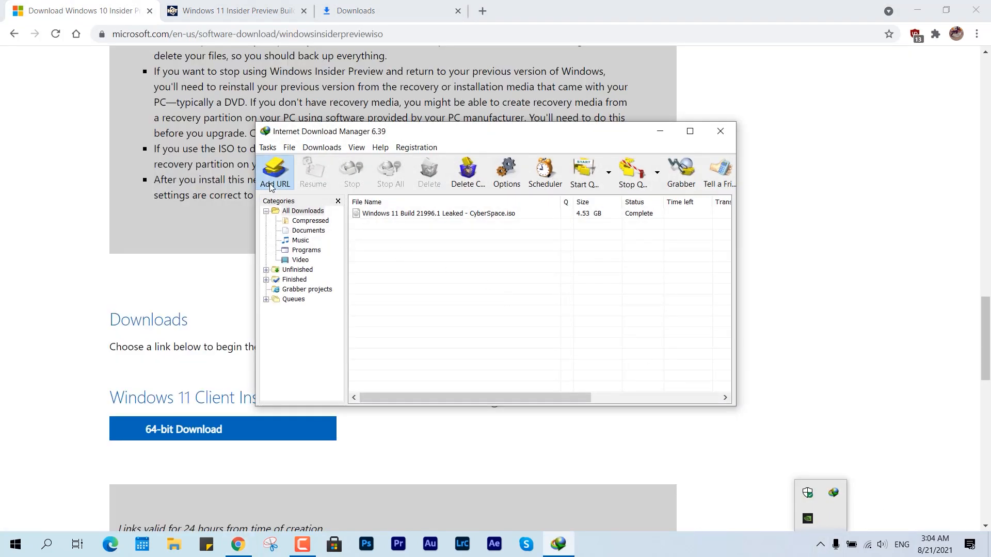
left_click(274, 172)
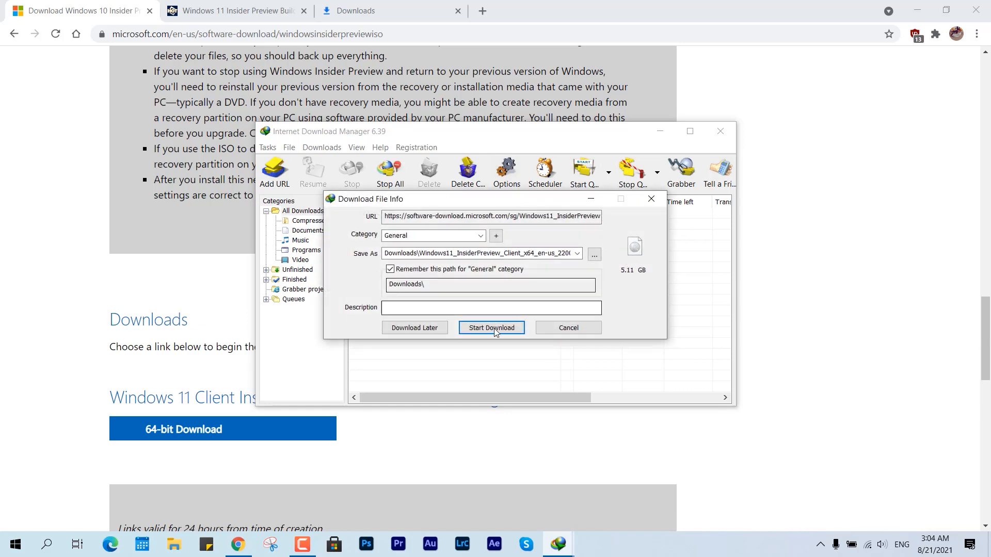
left_click(491, 327)
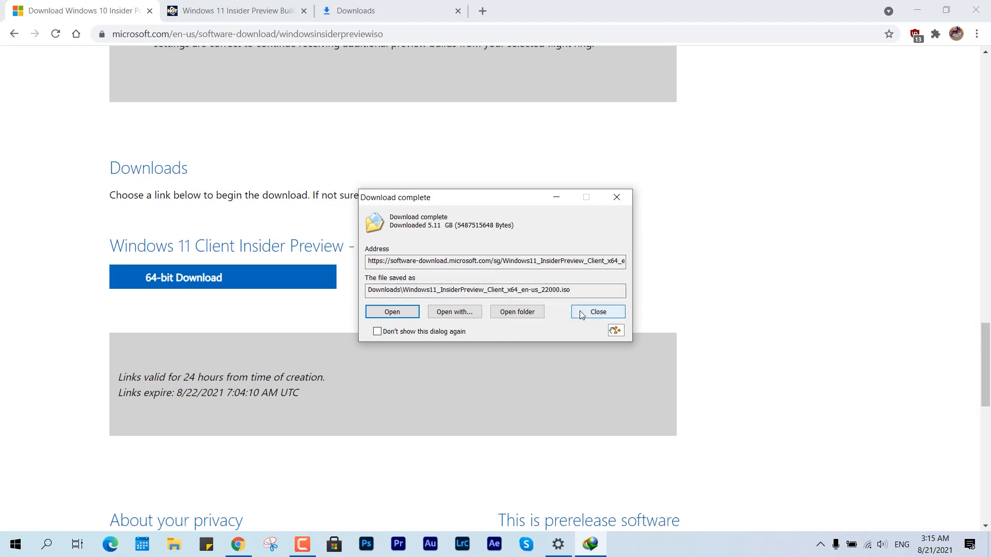
left_click(596, 312)
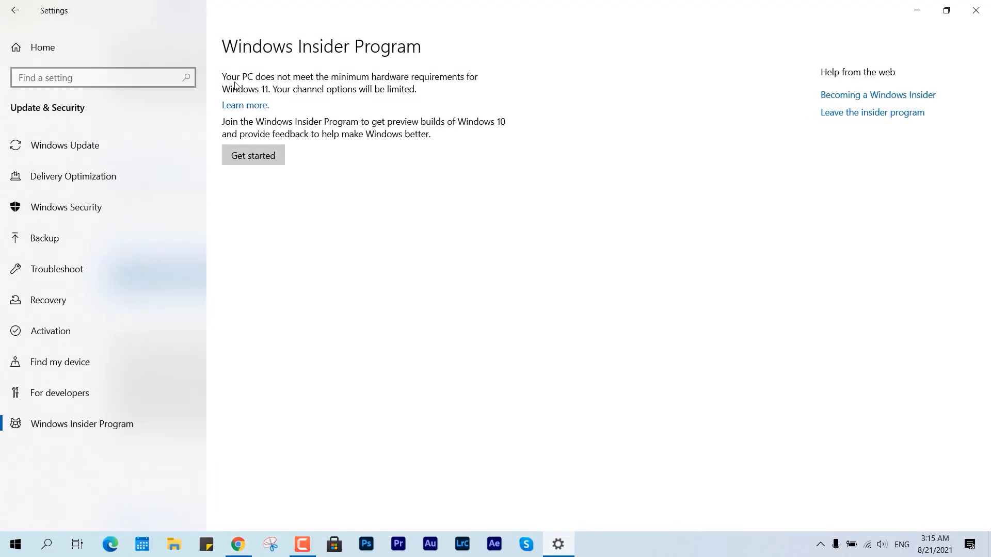
mouse_move(346, 112)
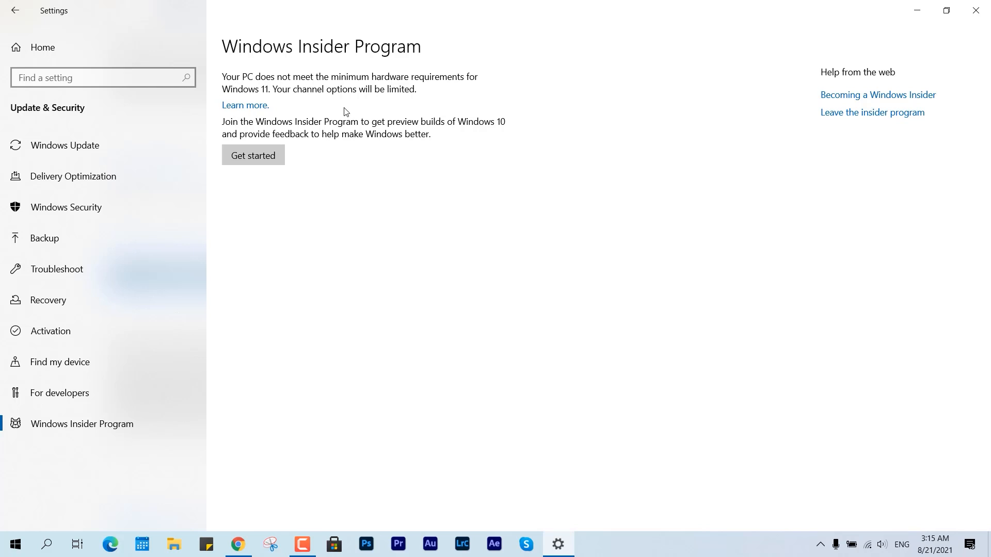
mouse_move(424, 107)
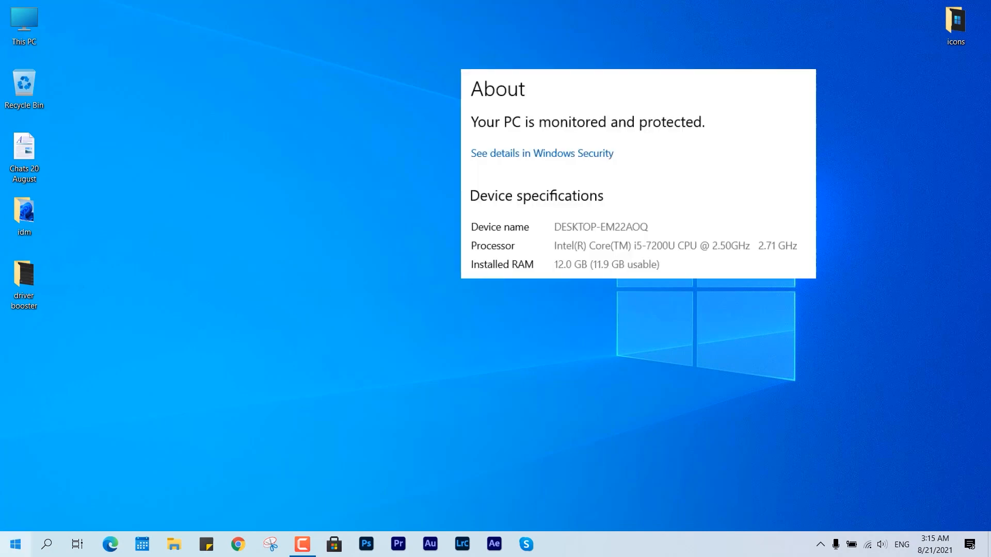
- Open the Start menu from the taskbar
left_click(12, 543)
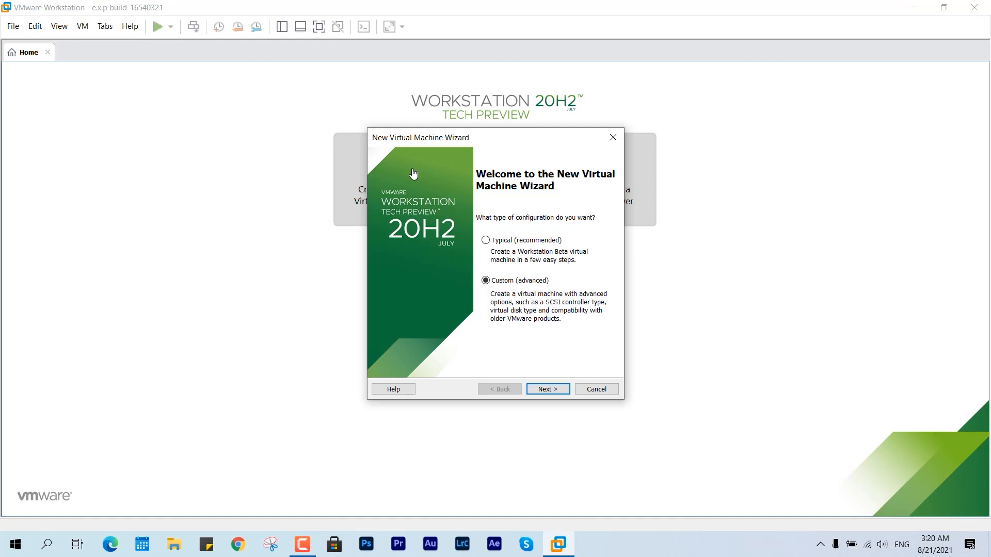
- Choose a custom VM with default compatibility, OS installed later, and Windows 10 x64 guest
left_click(547, 389)
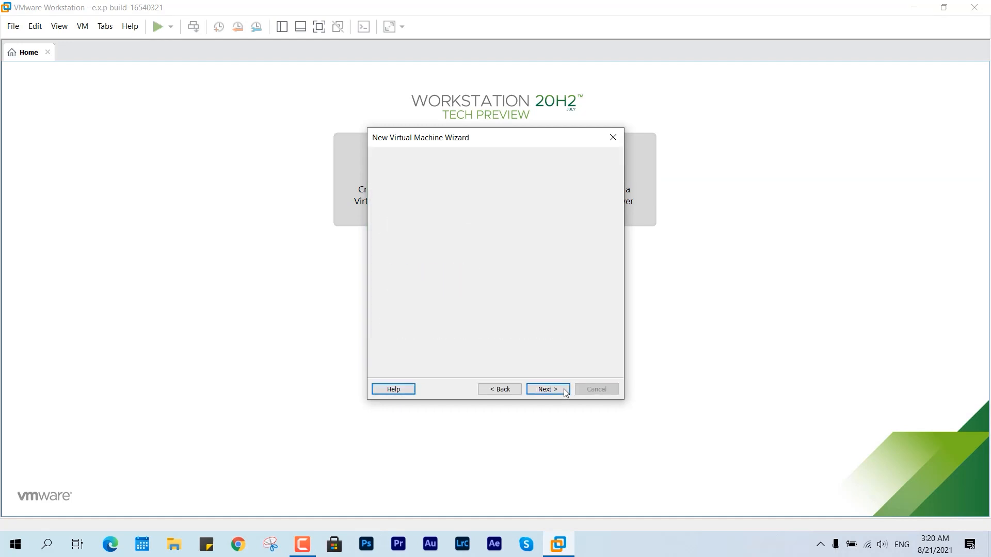
left_click(546, 389)
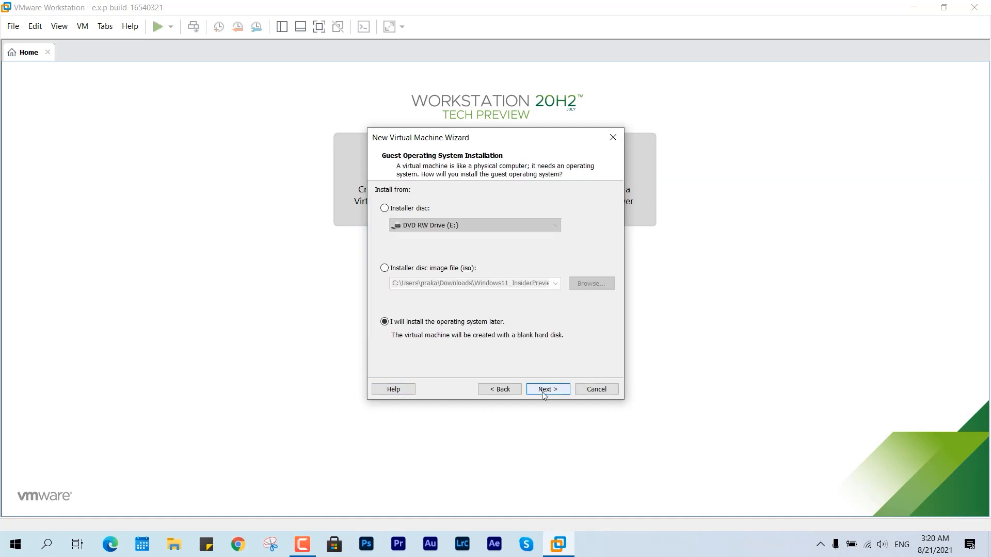
left_click(546, 389)
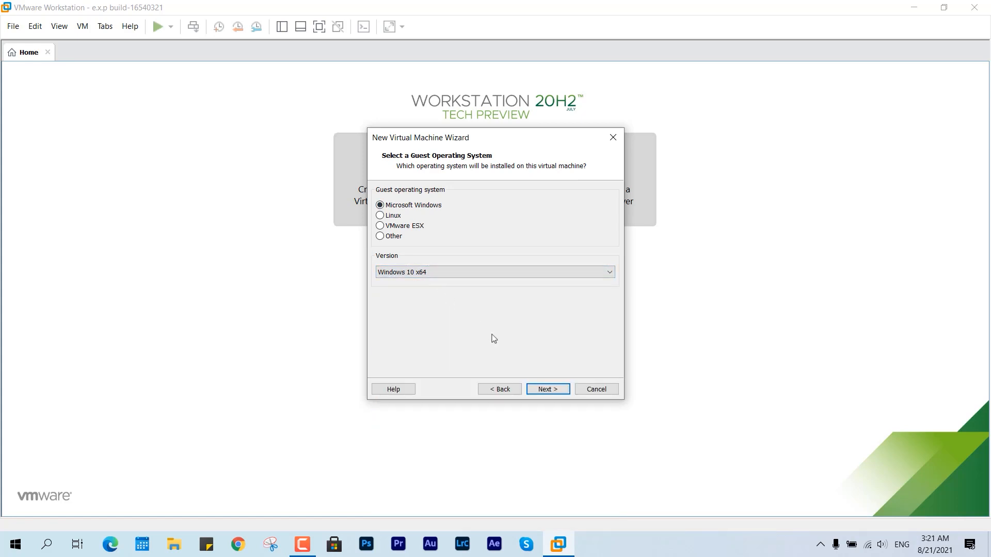
left_click(547, 389)
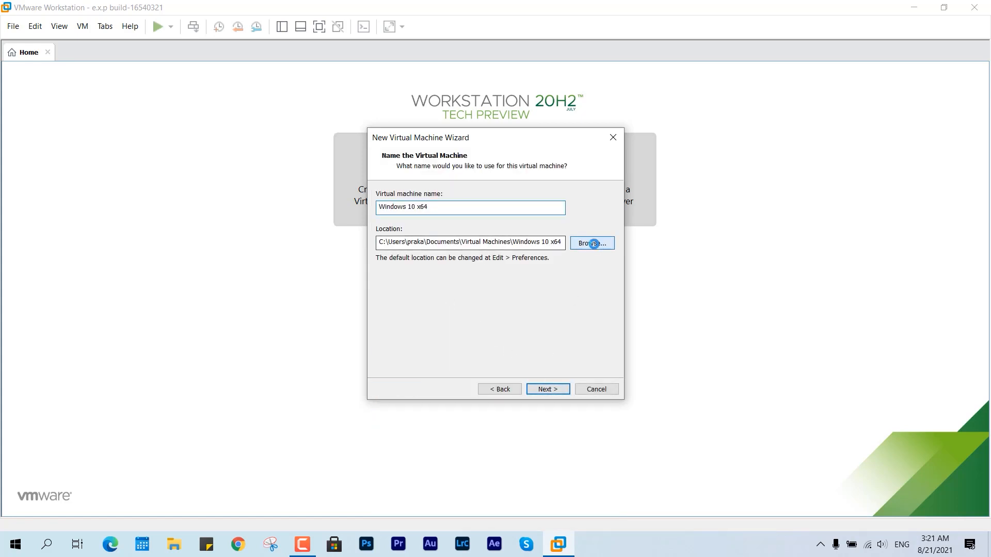
- Store the virtual machine in D:\boxes and use UEFI firmware with Secure Boot
left_click(591, 243)
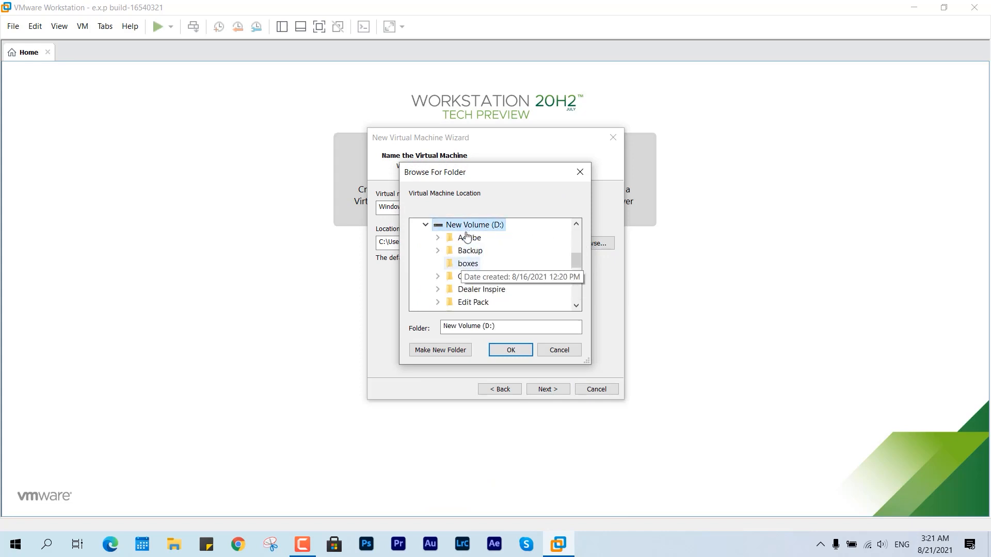
left_click(510, 349)
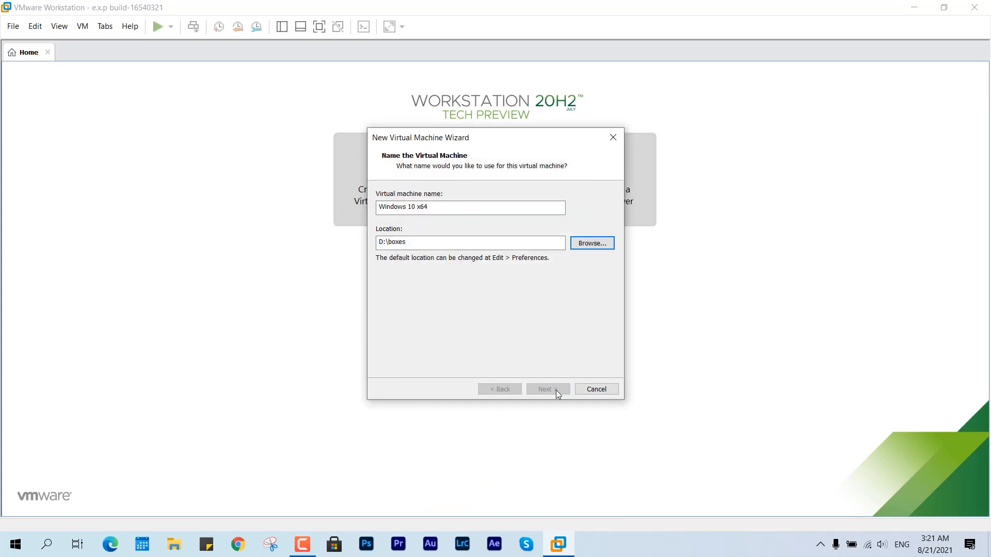
left_click(547, 389)
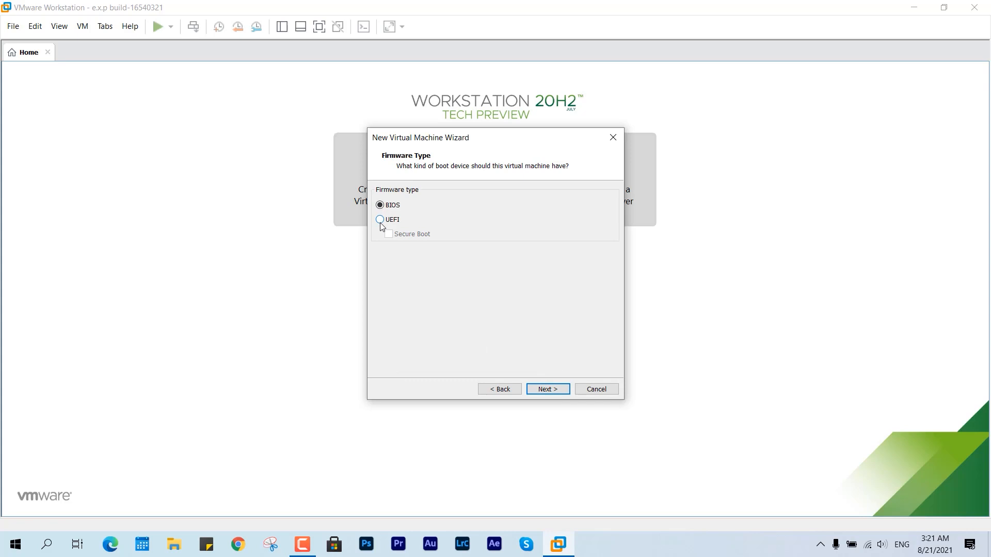
left_click(388, 234)
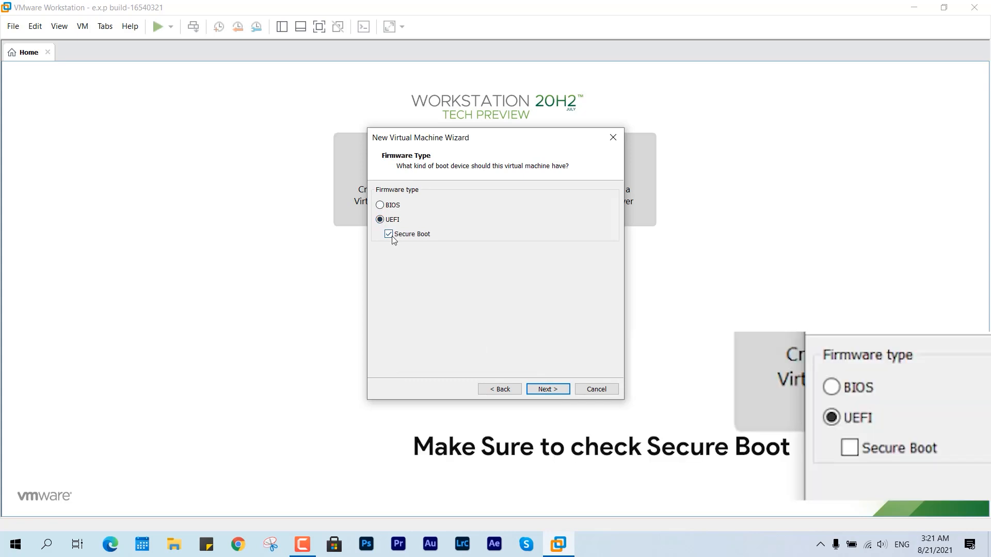
left_click(547, 388)
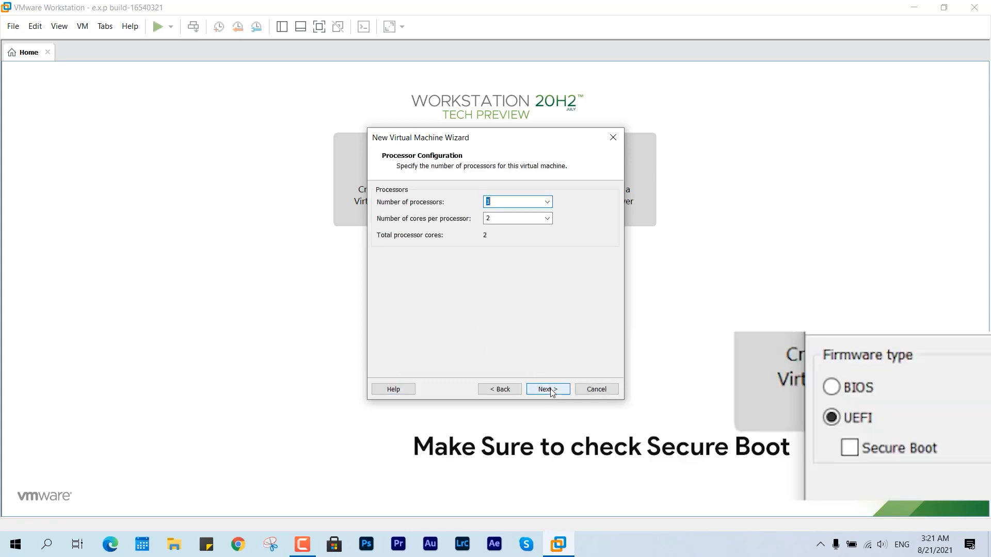
- Give the VM 2 processors (4 cores total) and 5404 MB of memory
left_click(546, 202)
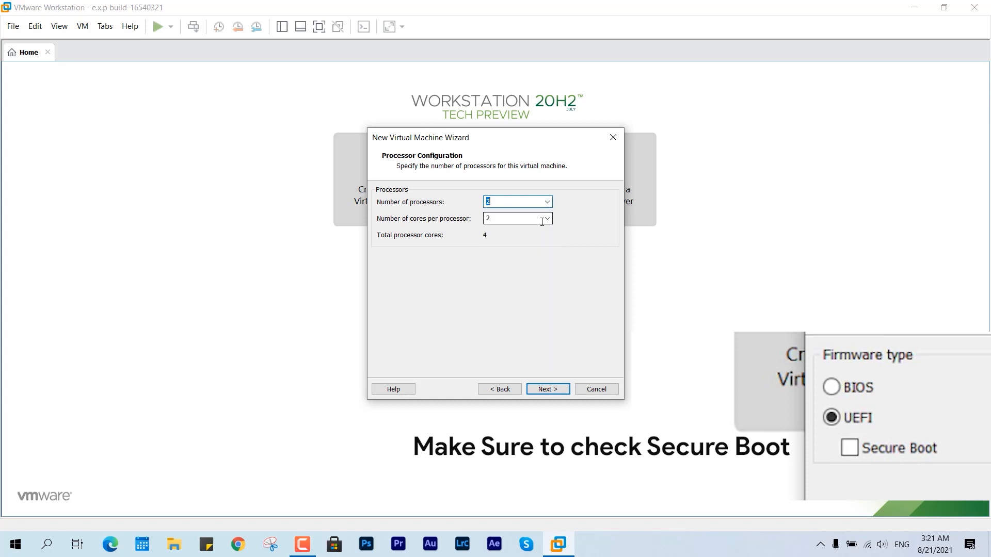
left_click(546, 388)
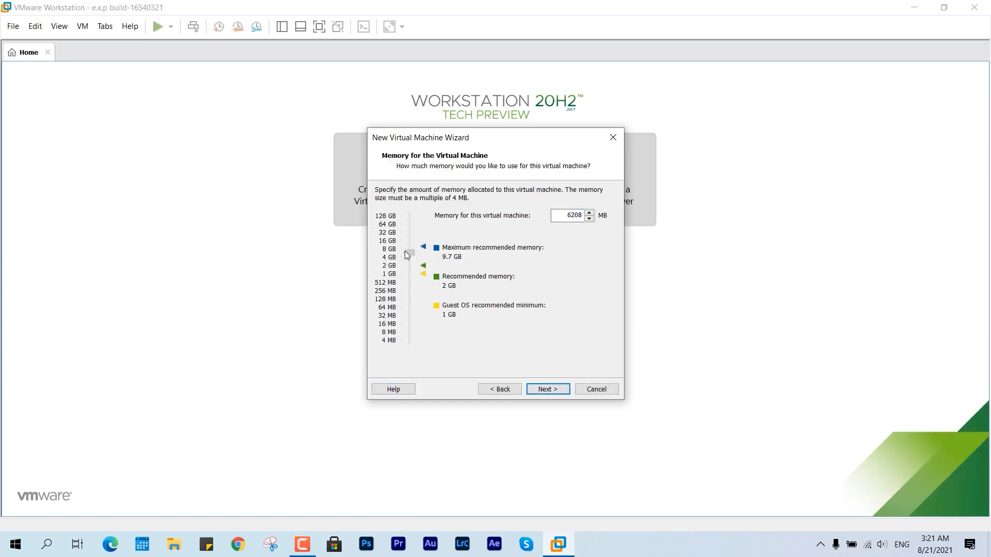
left_click_drag(422, 248, 411, 254)
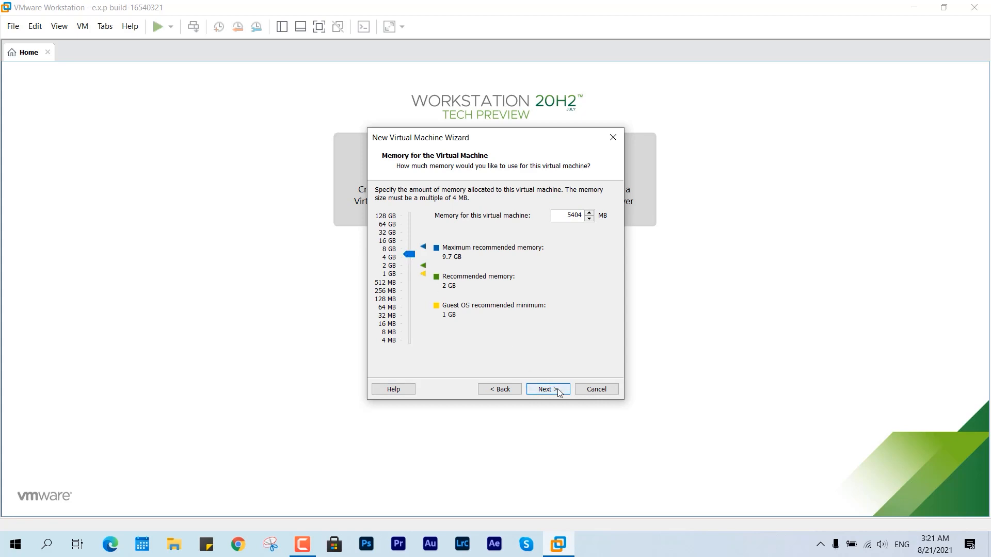
left_click(546, 388)
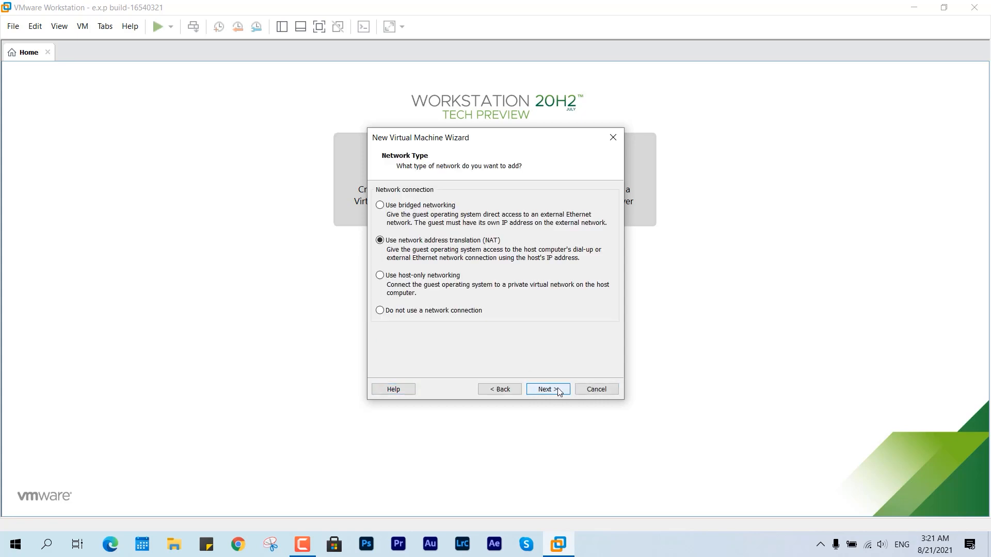
- Keep NAT and NVMe, create a new 35 GB virtual disk, and finish the VM
left_click(546, 388)
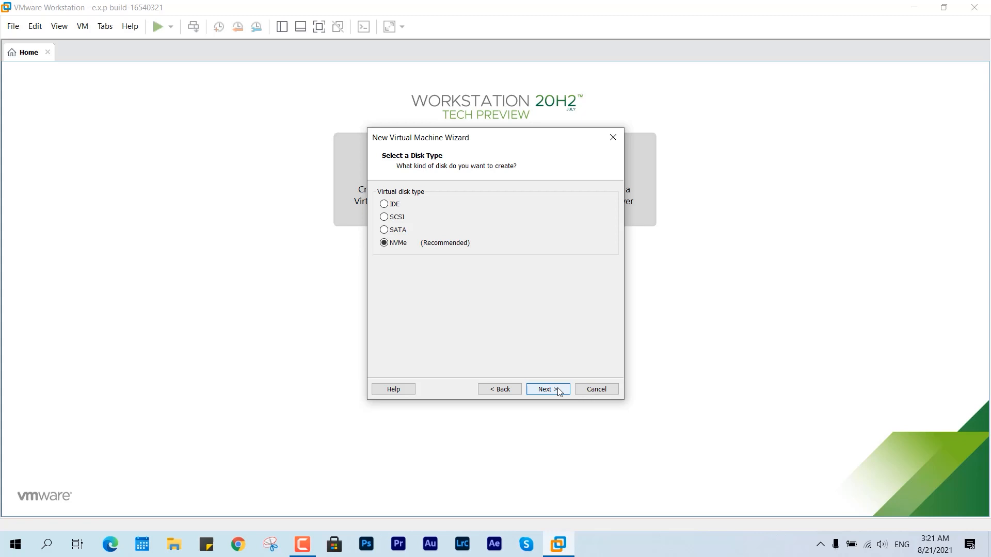
left_click(547, 388)
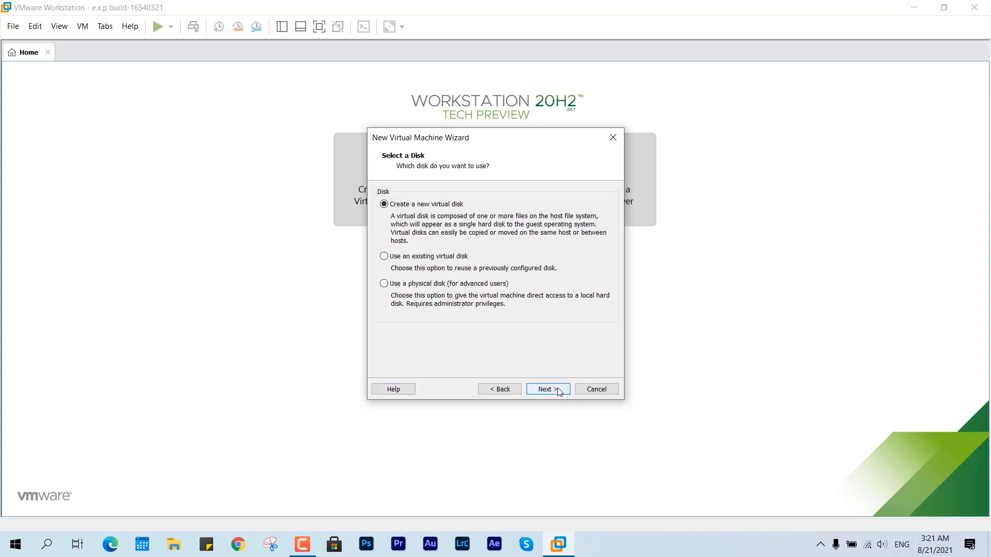
left_click(547, 388)
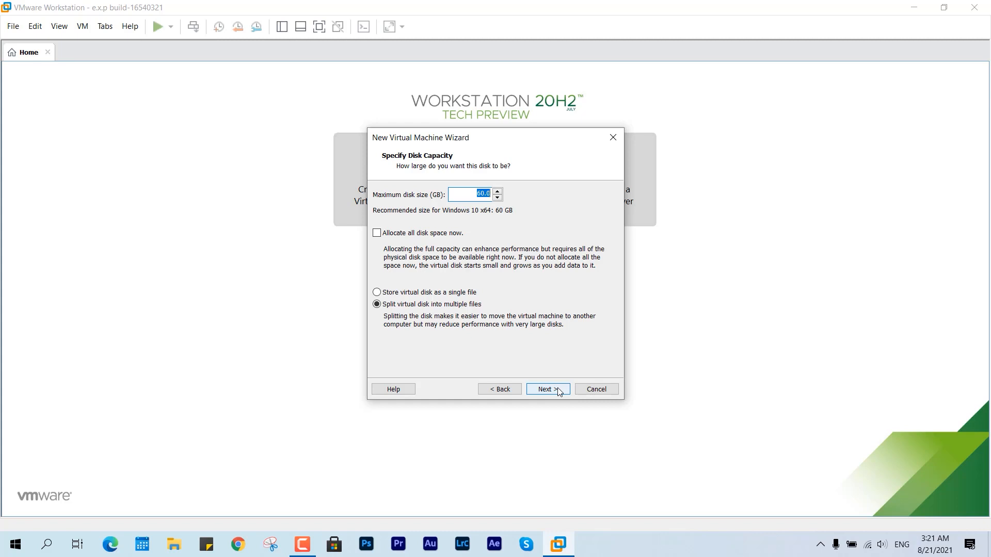
type("35")
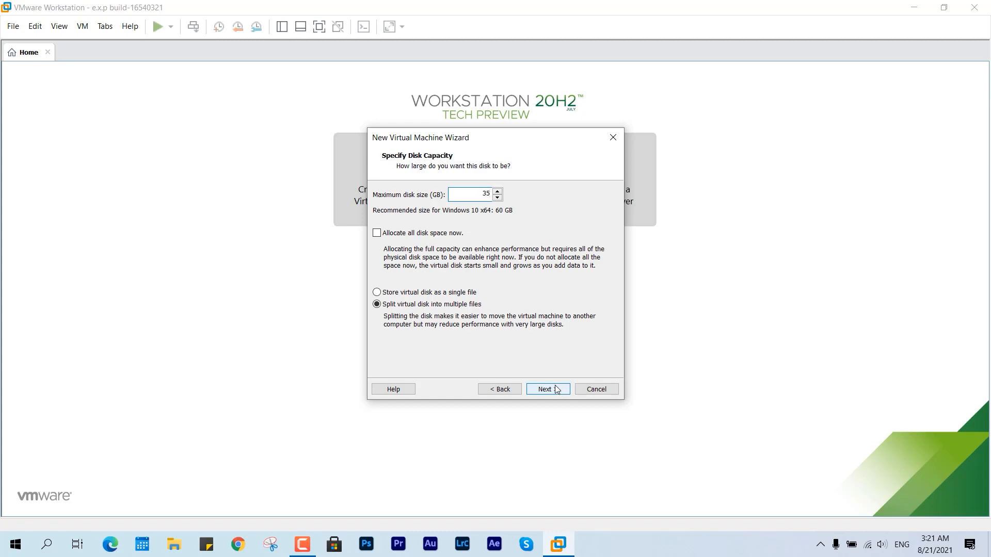
left_click(546, 389)
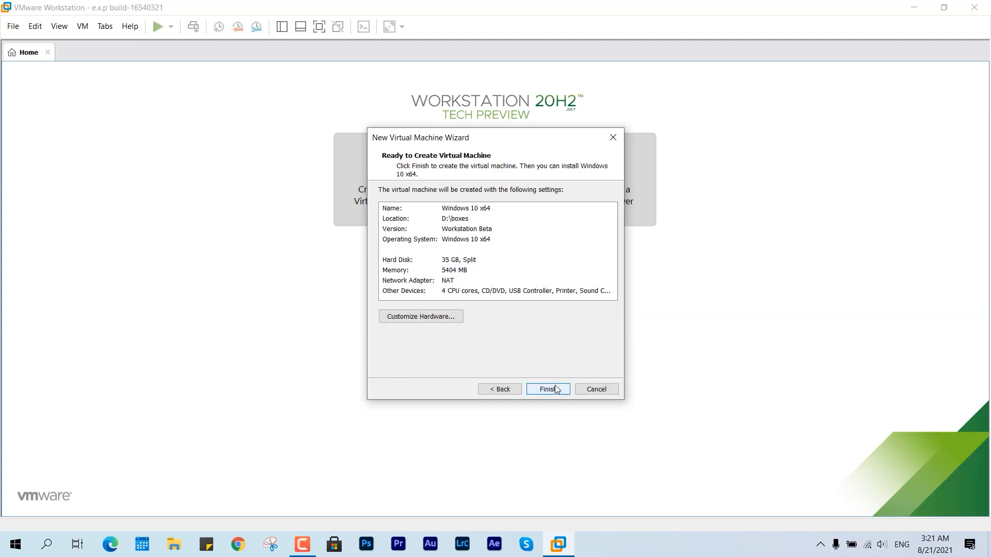
left_click(546, 389)
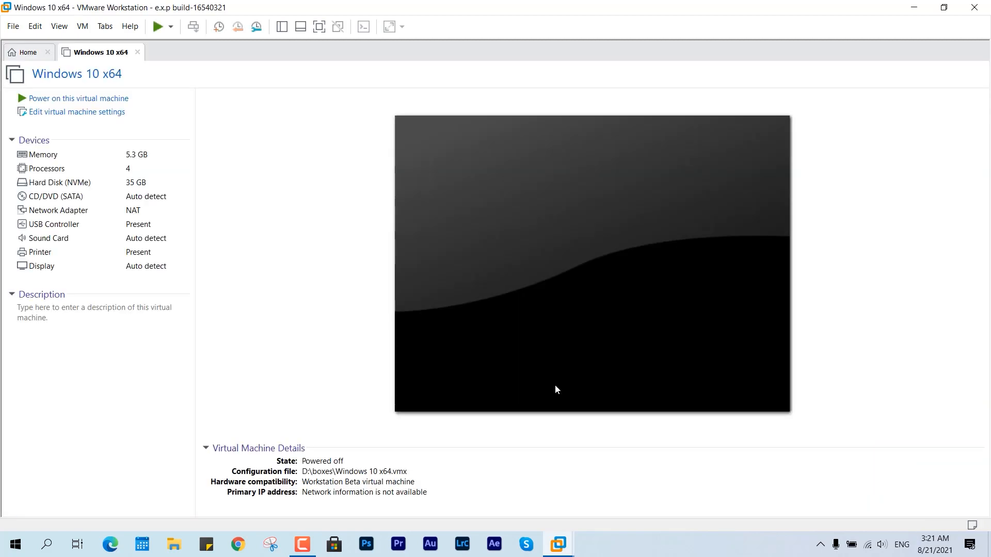
mouse_move(144, 201)
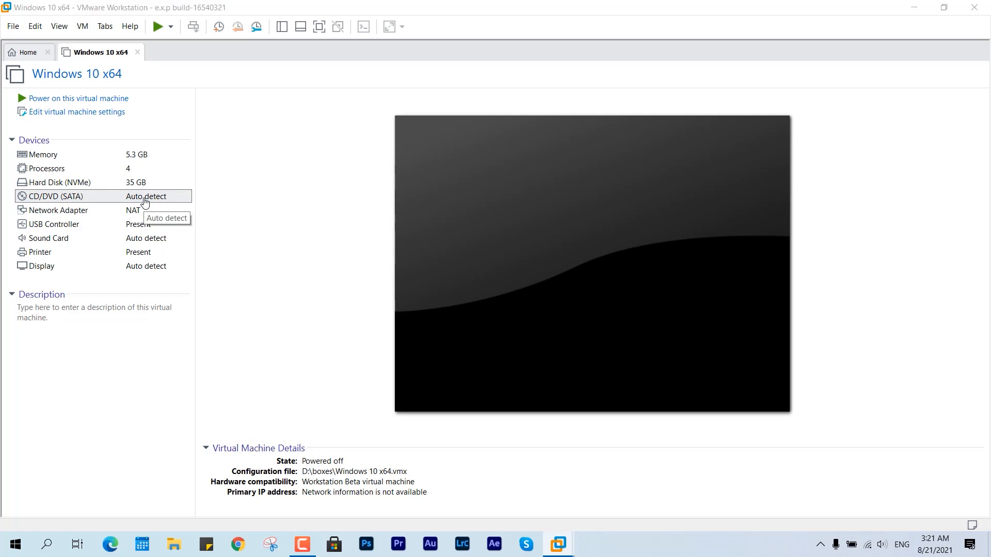
- Attach the Windows 11 Insider Preview ISO to the VM's CD/DVD (SATA) drive
left_click(76, 112)
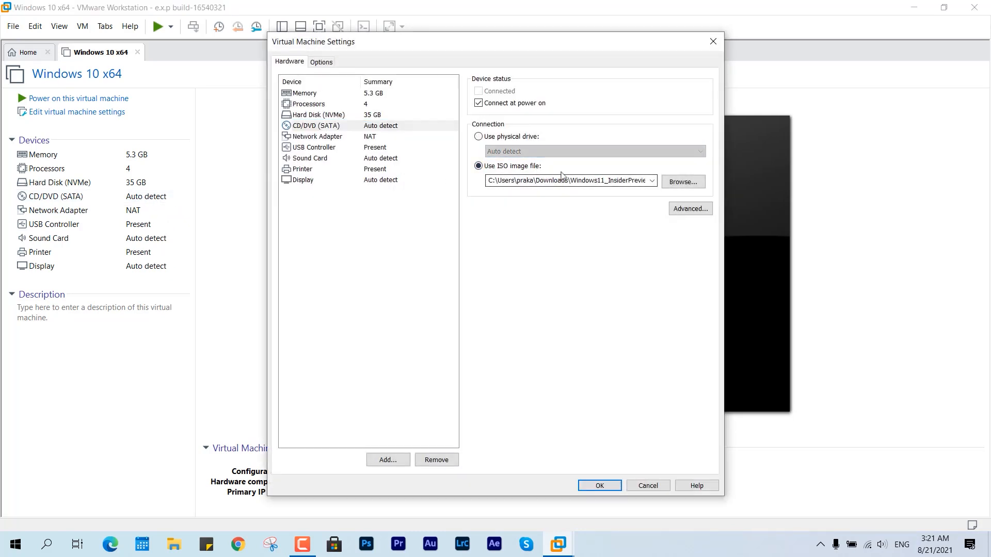
left_click(682, 181)
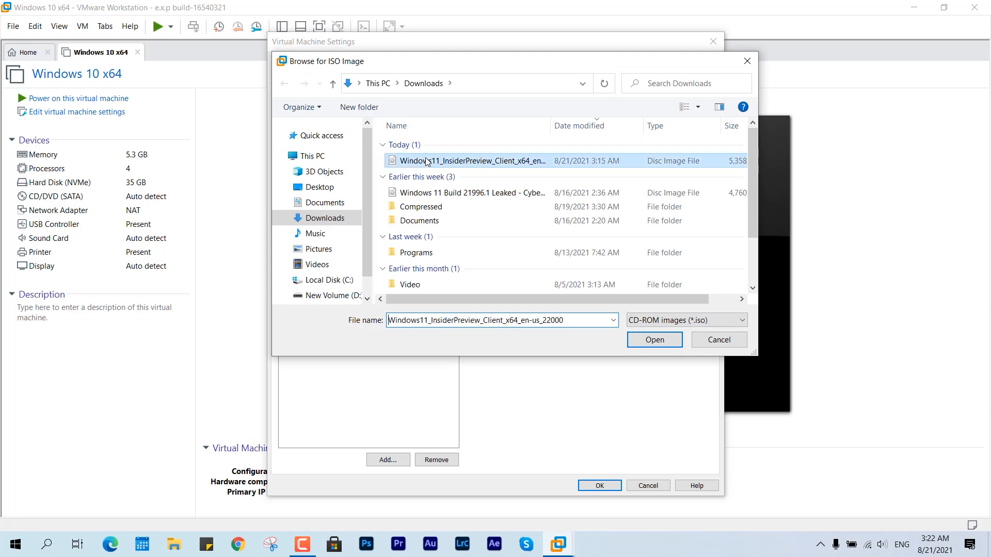
left_click(654, 341)
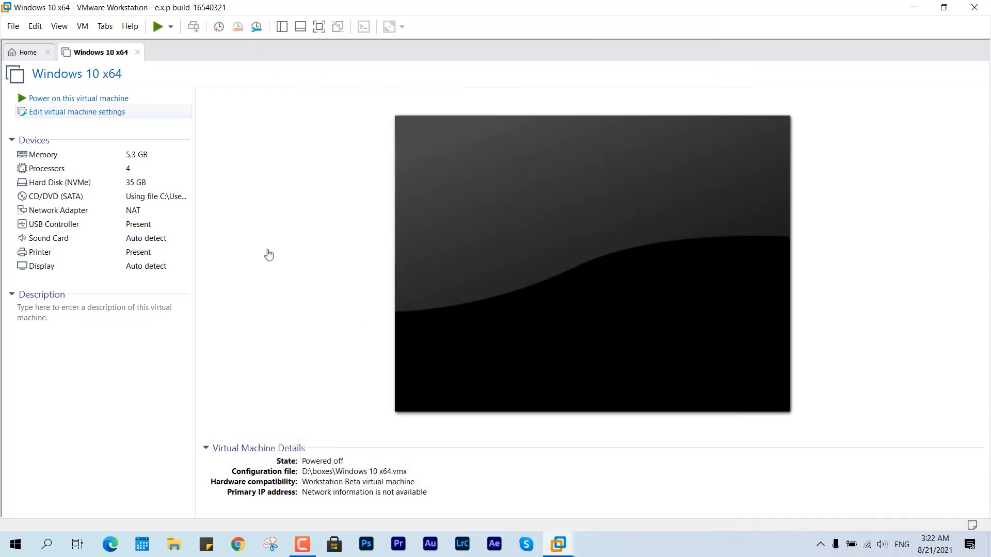
- Power on the VM and permanently dismiss the debugging hint
left_click(78, 98)
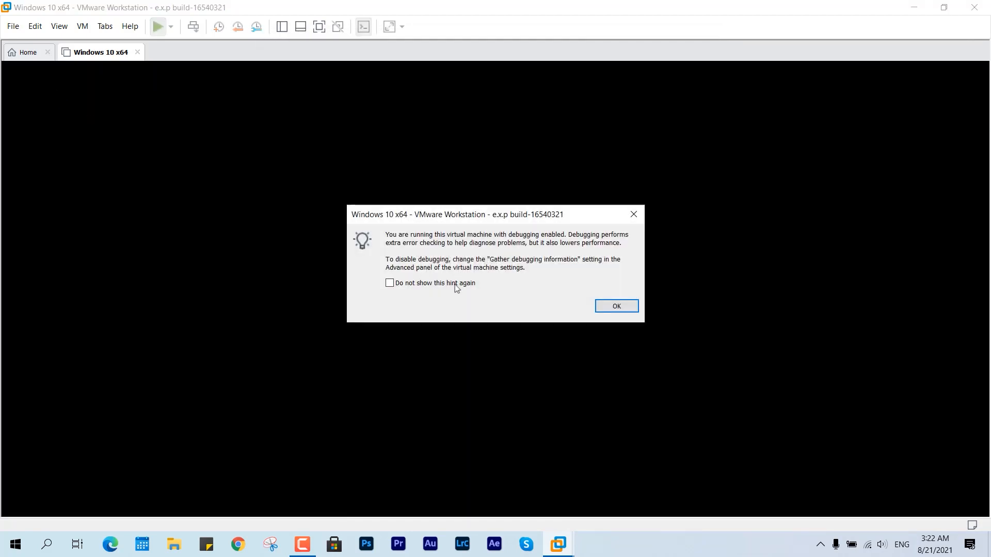
left_click(389, 284)
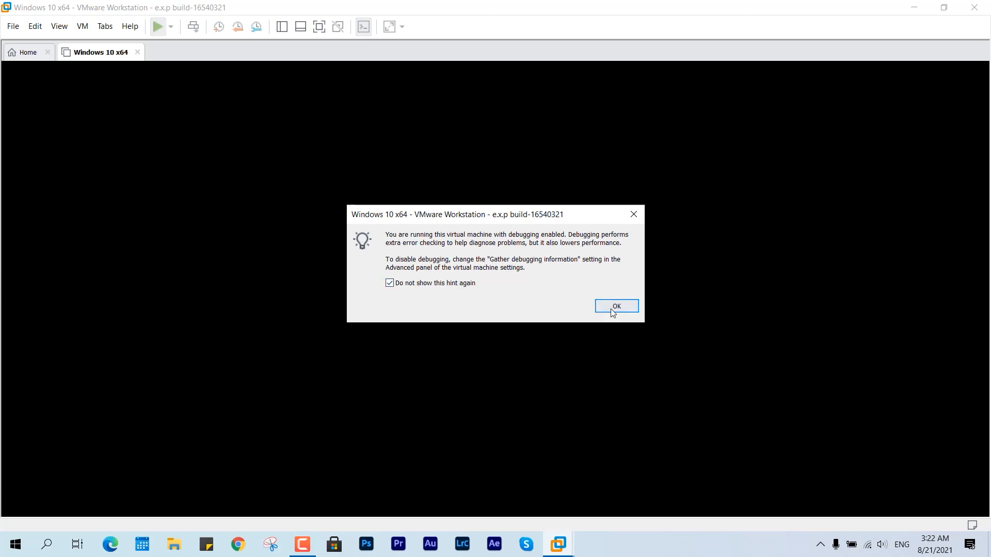
left_click(615, 307)
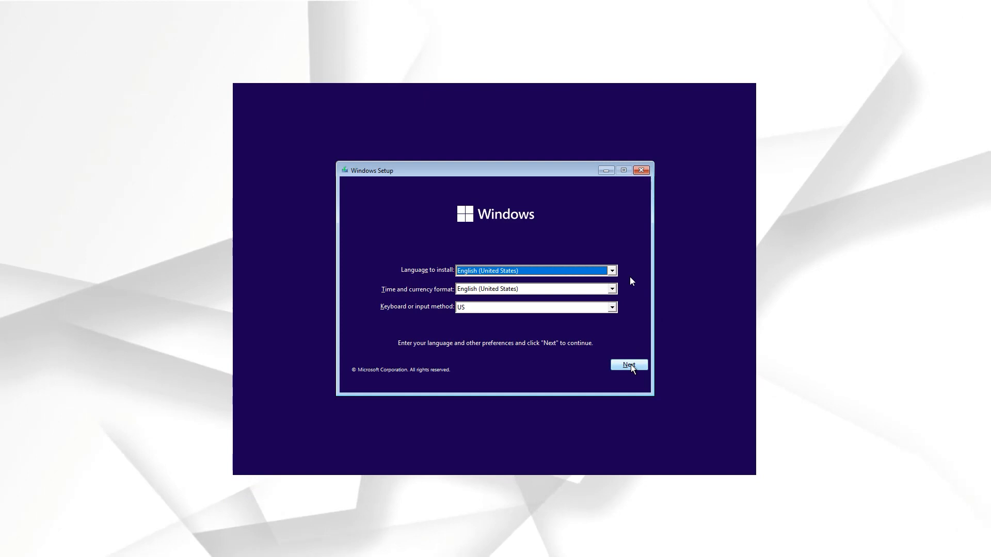
- Start Windows Setup with default language, no product key, and the Windows 11 Pro edition
left_click(627, 365)
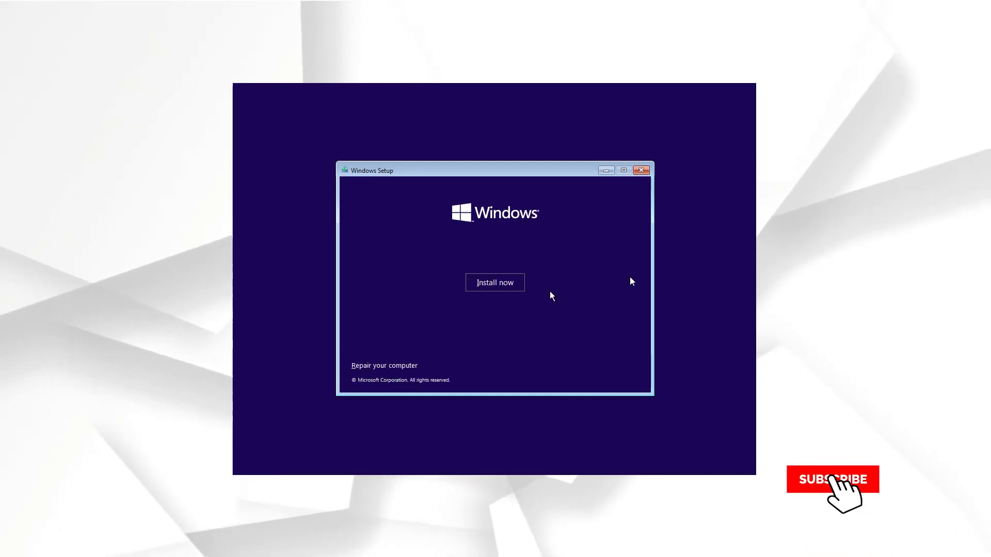
left_click(495, 282)
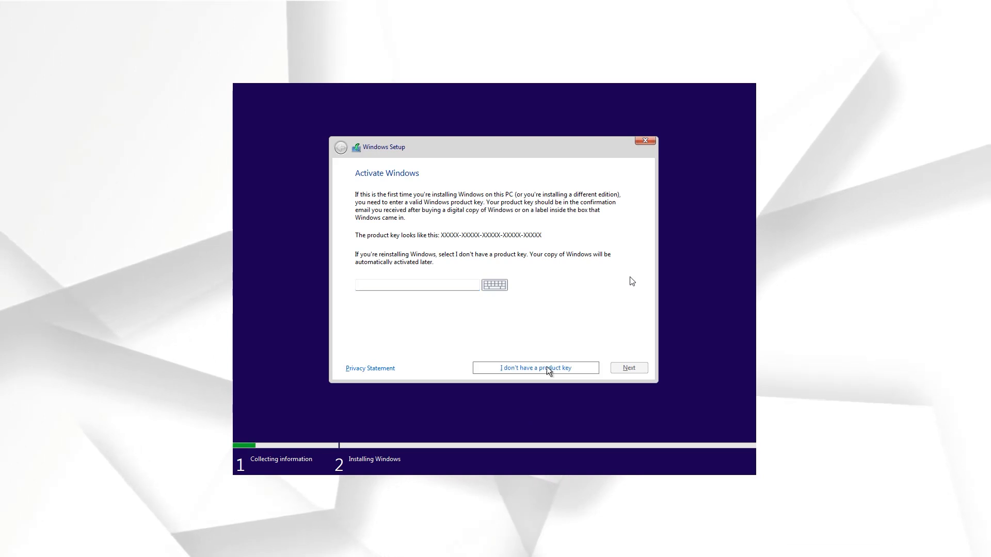
left_click(535, 368)
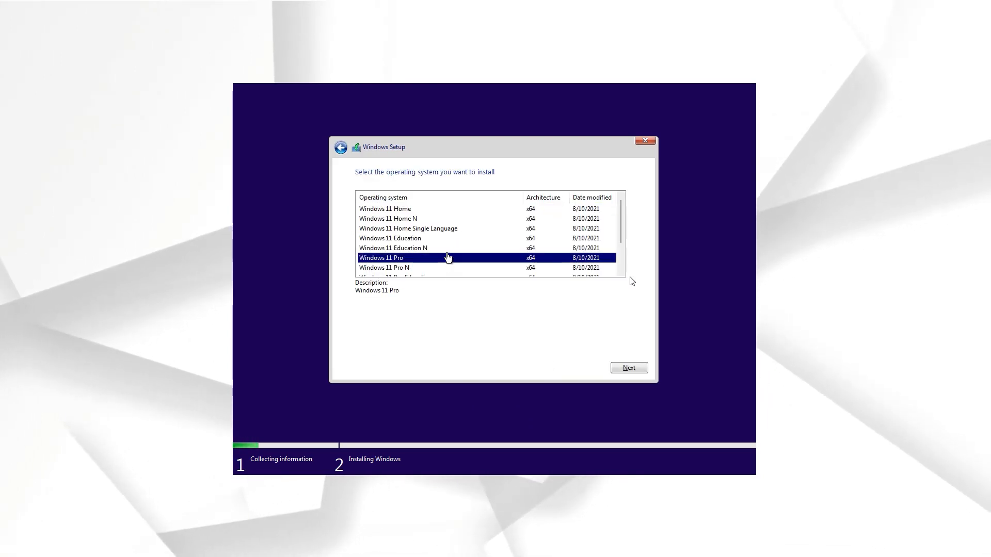
left_click(628, 368)
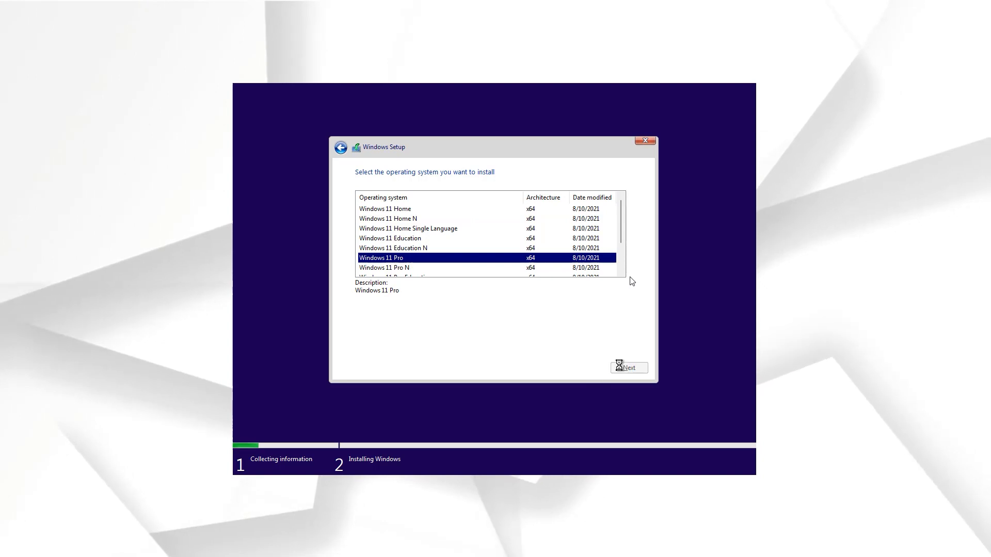
left_click(628, 368)
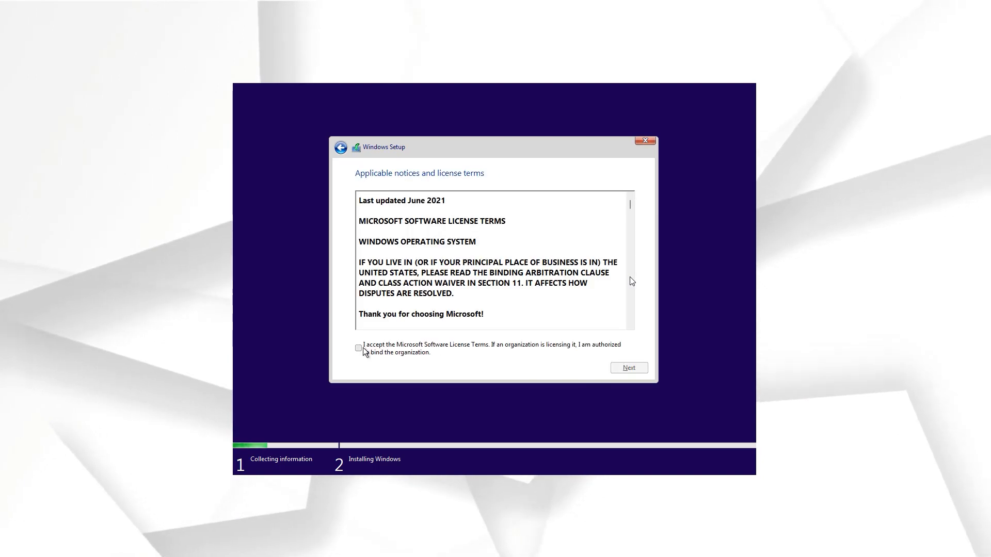
- Accept the license terms and custom-install Windows onto the unallocated 35 GB drive
left_click(628, 368)
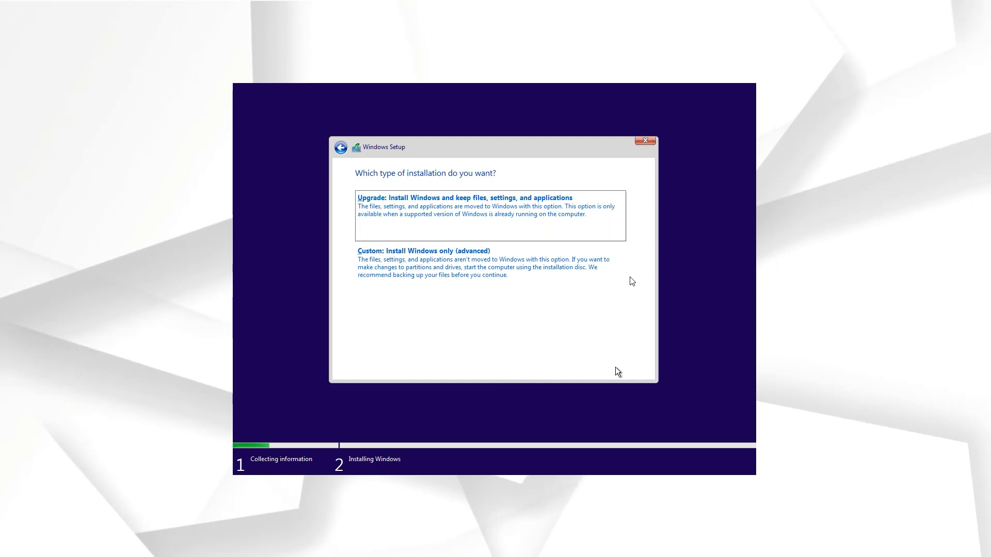
left_click(422, 251)
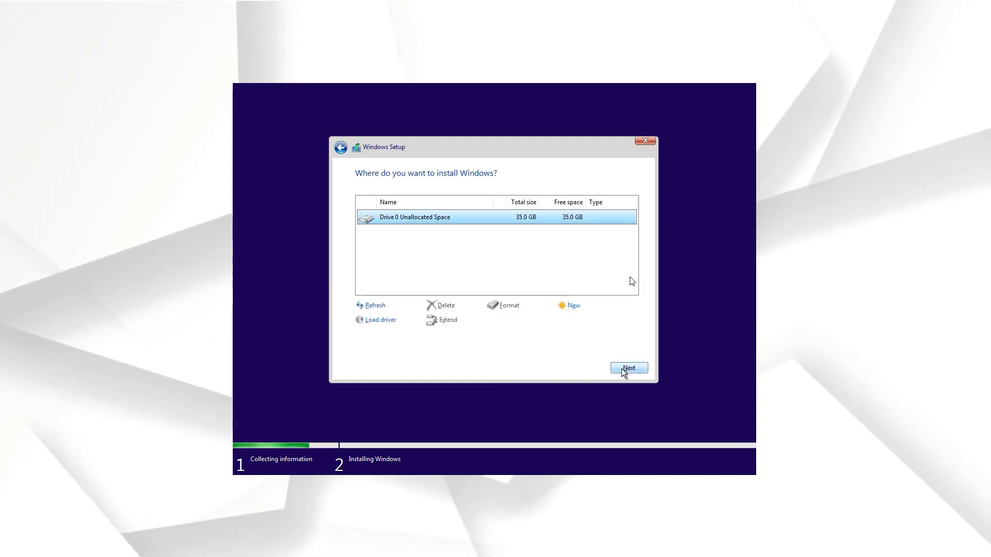
left_click(628, 368)
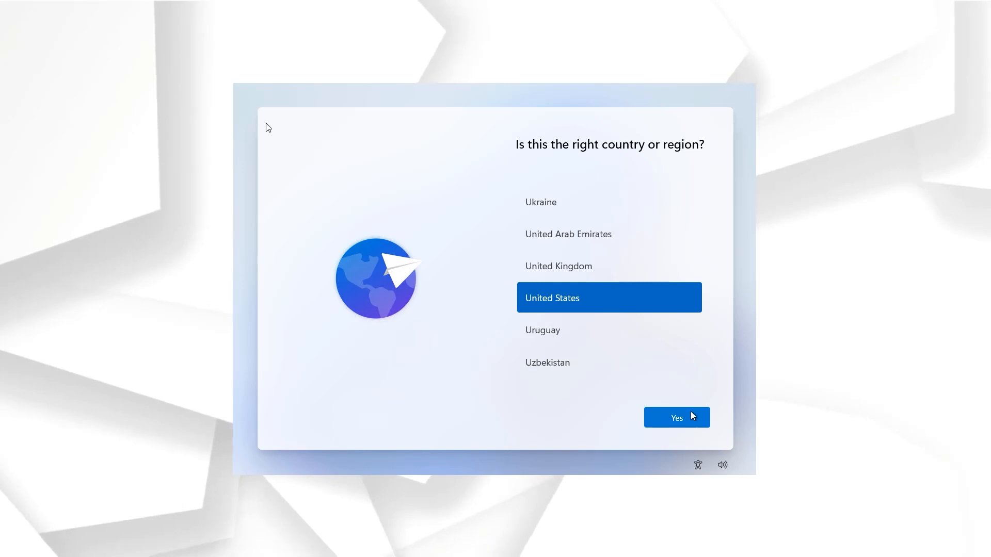
- Confirm United States, skip the second keyboard layout, and name the PC 'Windows 11 Pro'
left_click(676, 417)
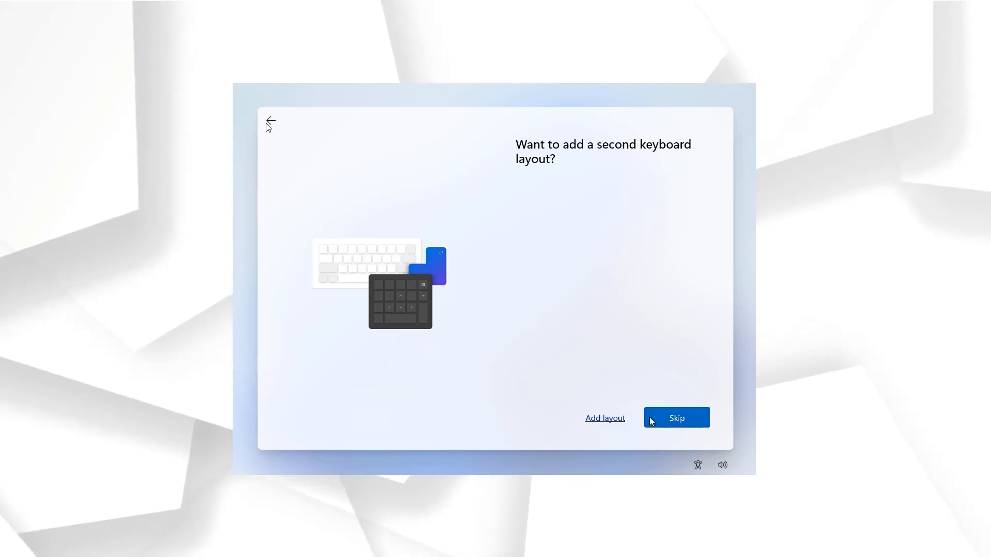
left_click(676, 418)
type("W")
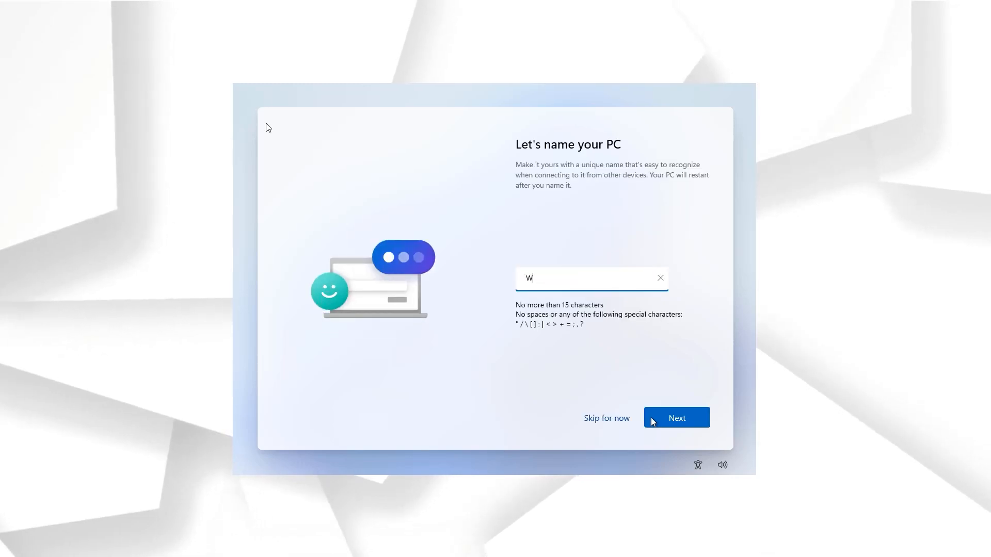
type("indows 11 Pro")
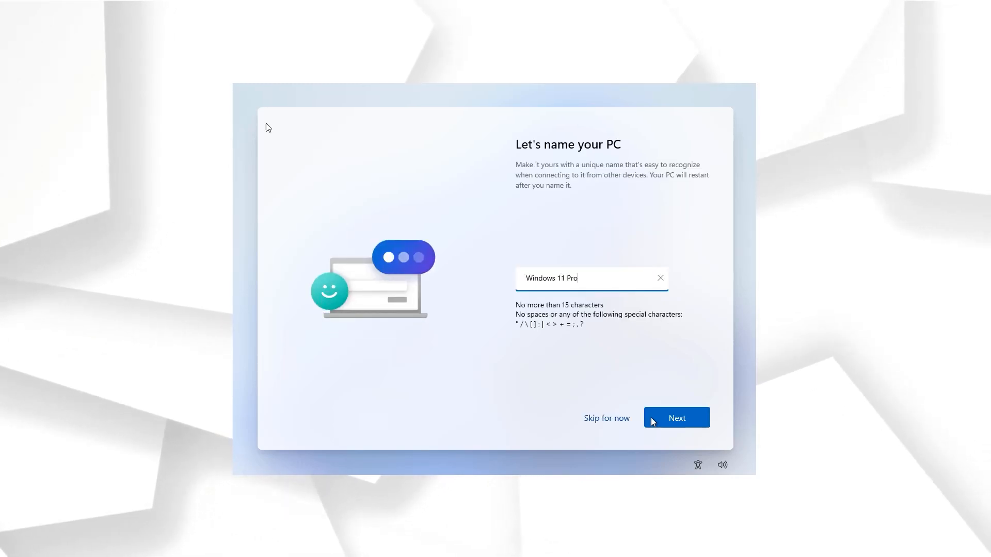
left_click(676, 417)
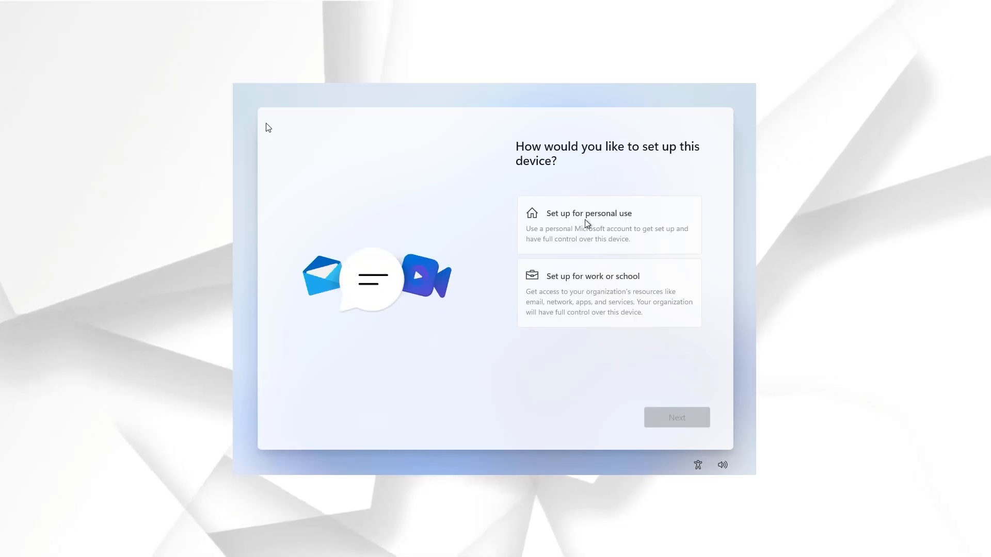
- Set Windows up for personal use with a local account named 'Windows' and no password
left_click(608, 225)
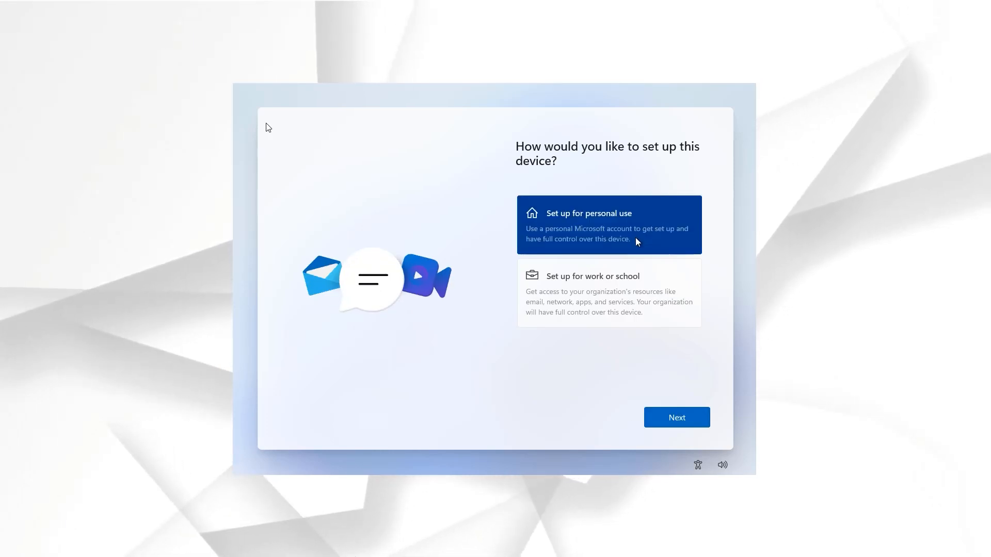
left_click(676, 417)
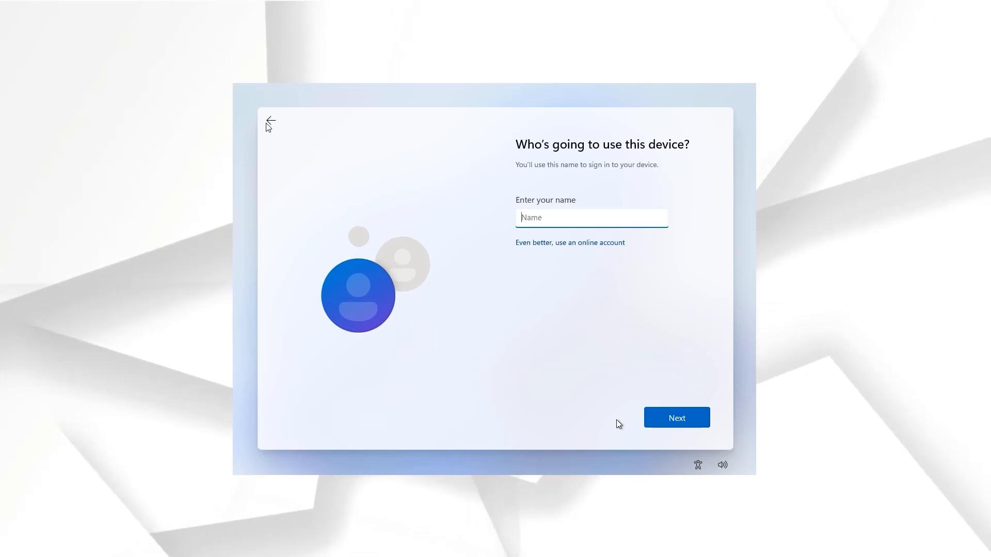
type("Windows")
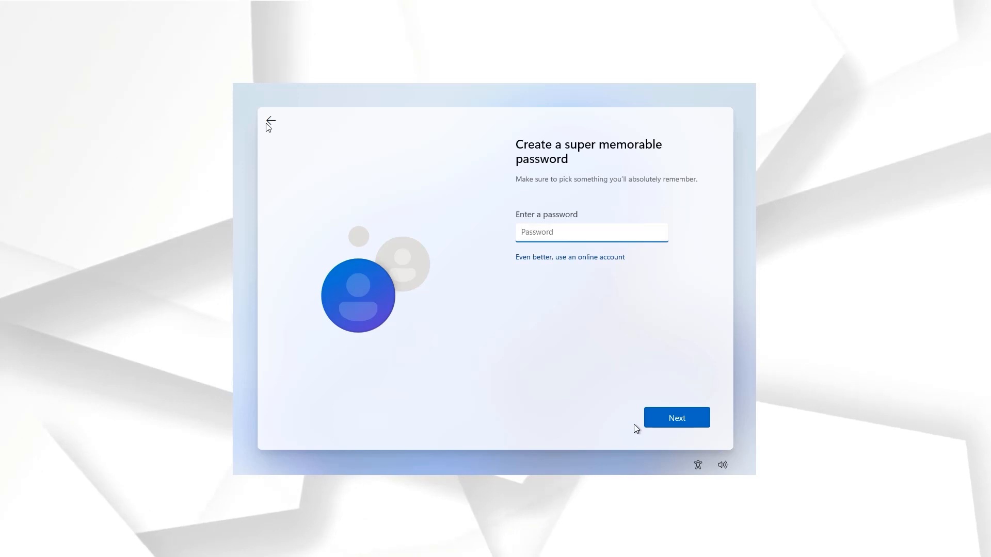
left_click(675, 417)
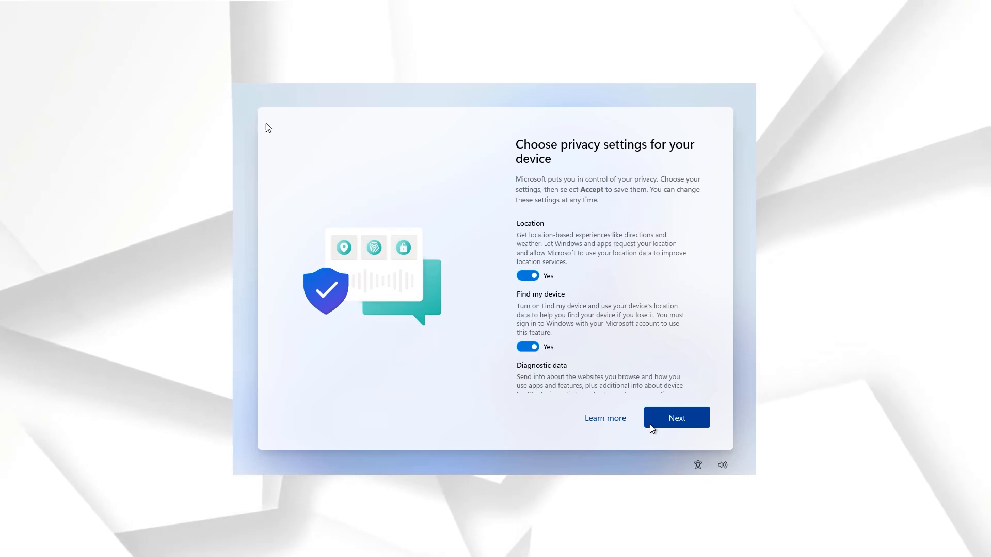
- Turn the Advertising ID privacy option off and accept the privacy settings
left_click(527, 328)
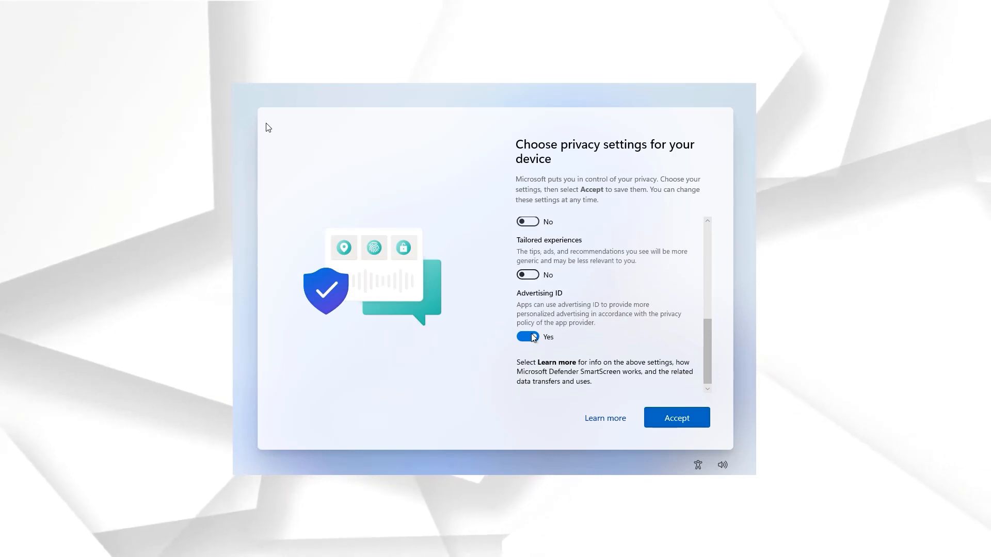
left_click(527, 336)
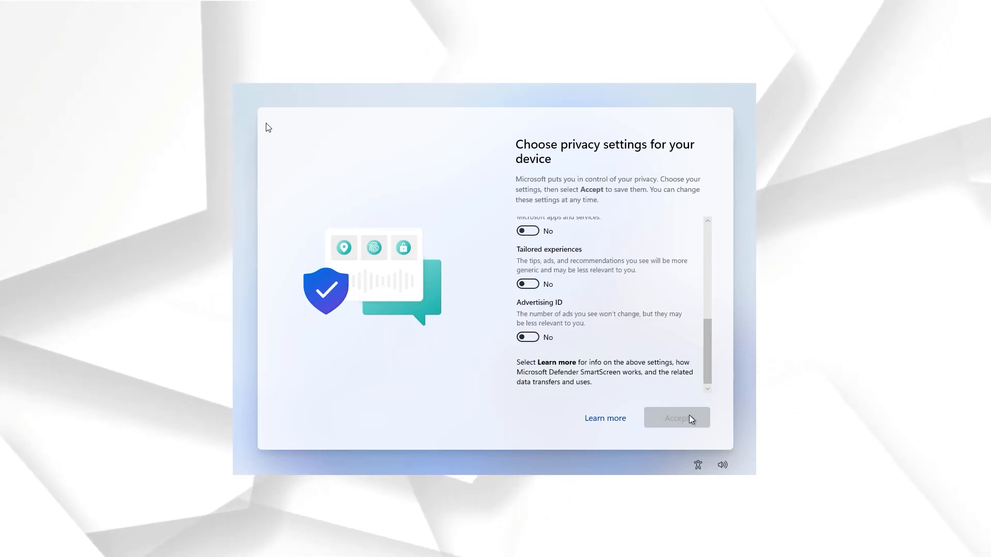
left_click(675, 418)
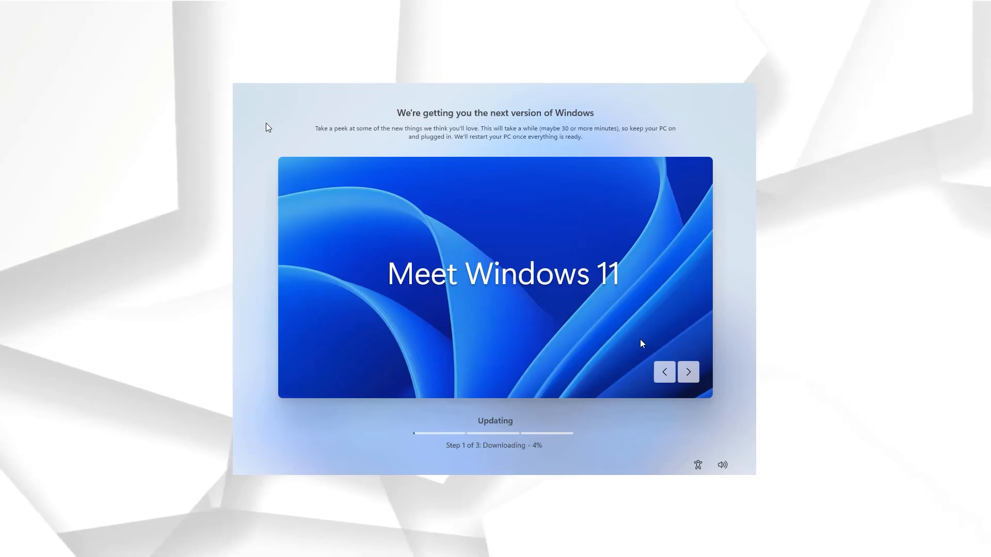
- Browse the Meet Windows 11 feature slides while the update finishes installing
left_click(687, 371)
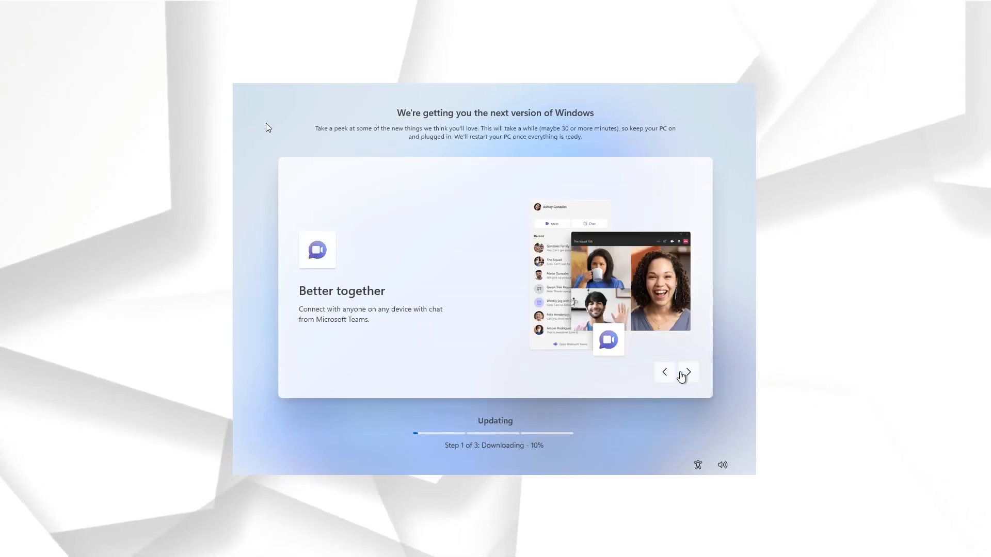
left_click(687, 371)
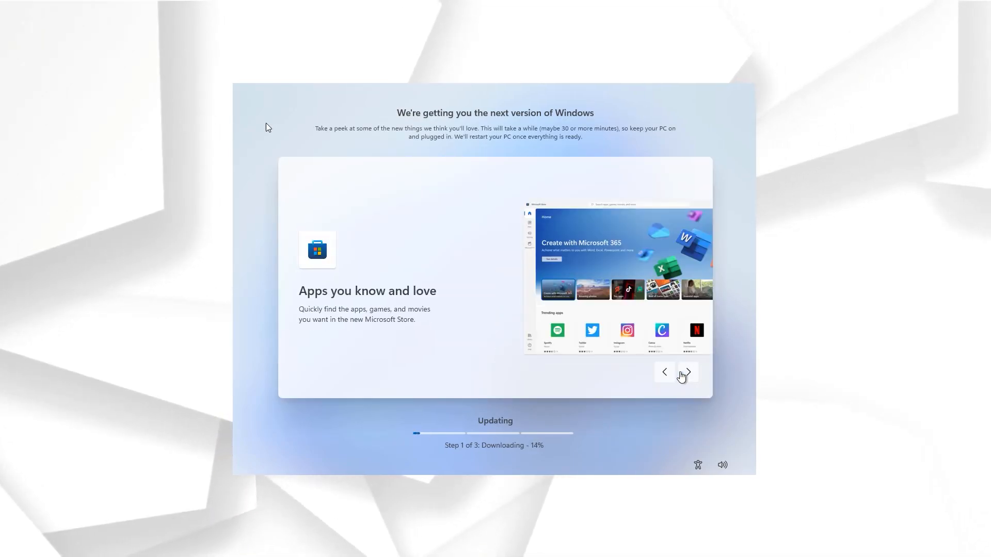
left_click(687, 372)
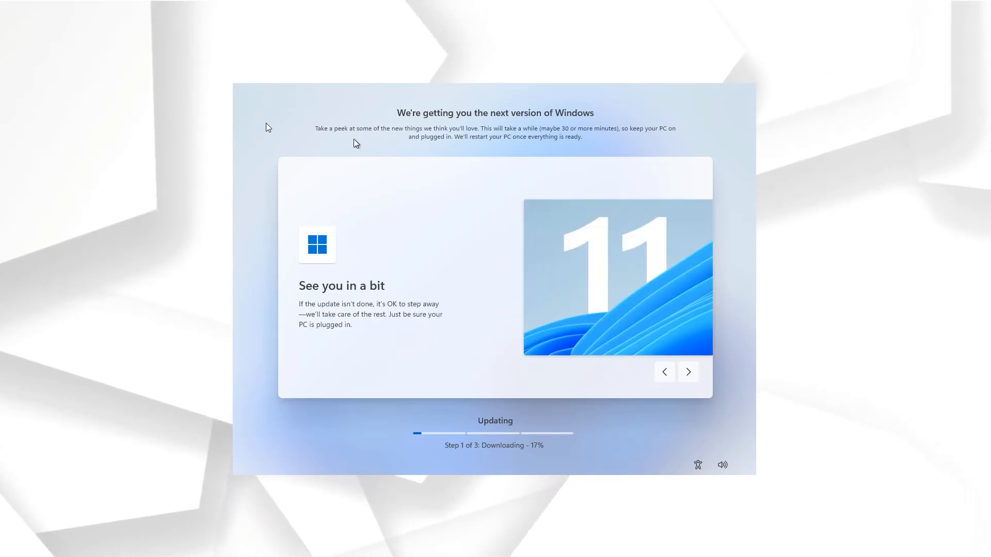
mouse_move(733, 172)
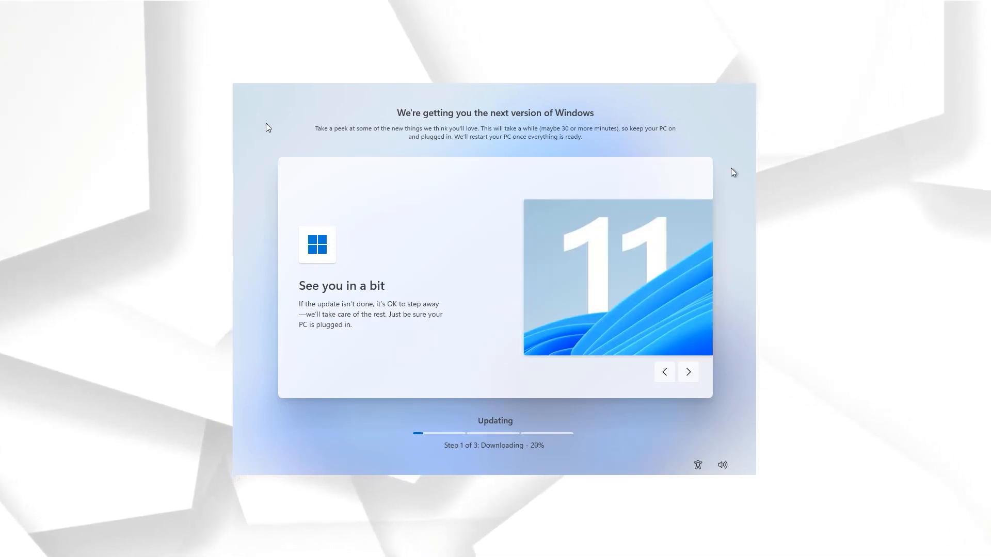
left_click(687, 372)
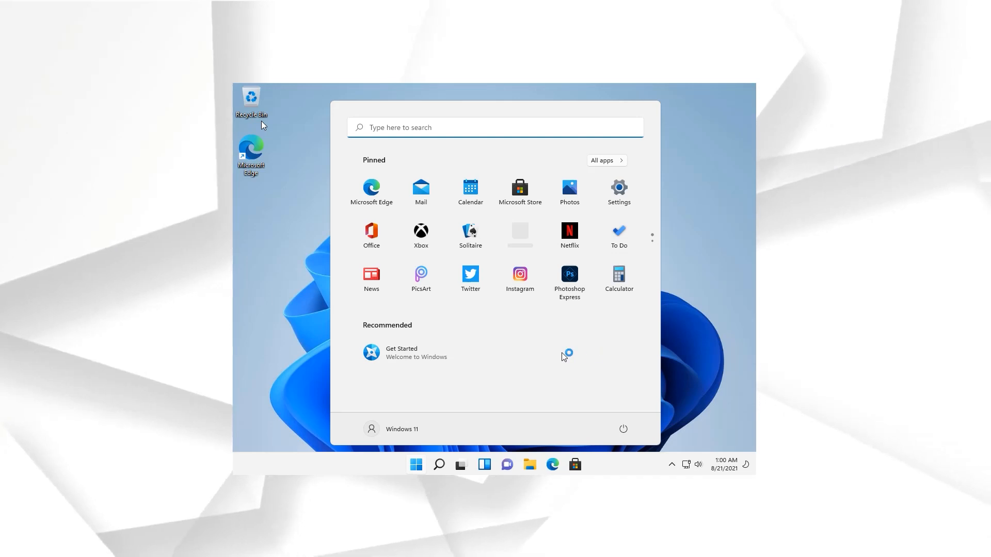
- Run setup64 from the VMware Tools DVD in the guest's File Explorer
left_click(416, 465)
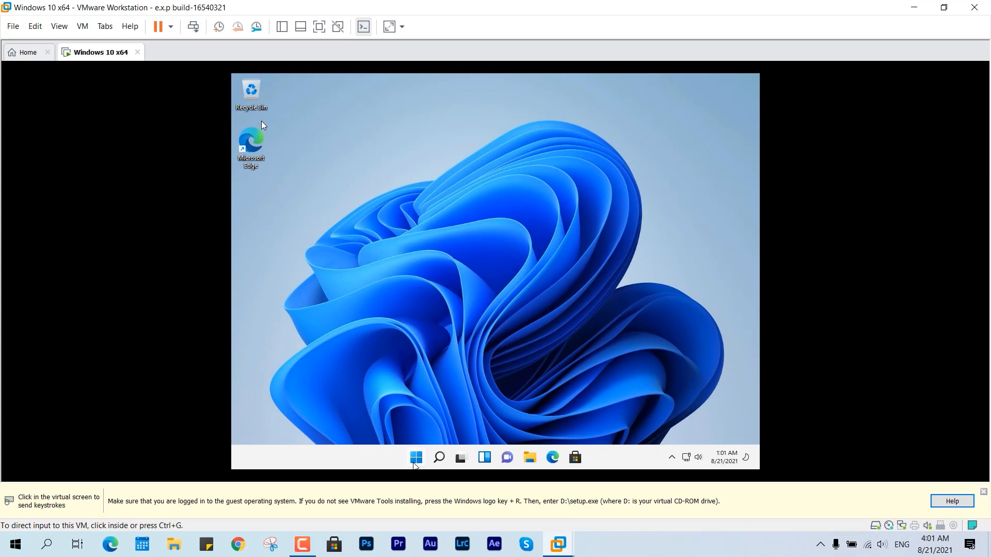
left_click(530, 466)
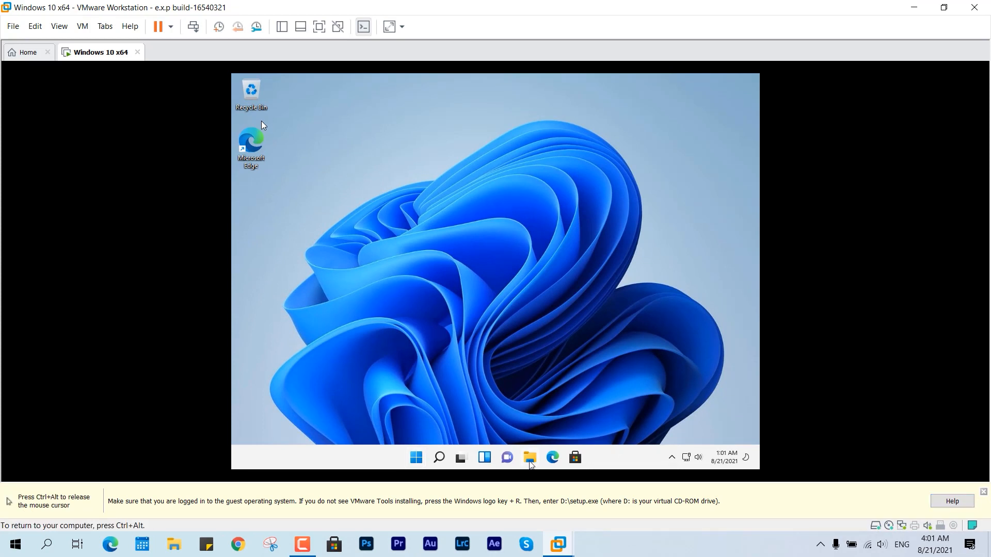
left_click(529, 460)
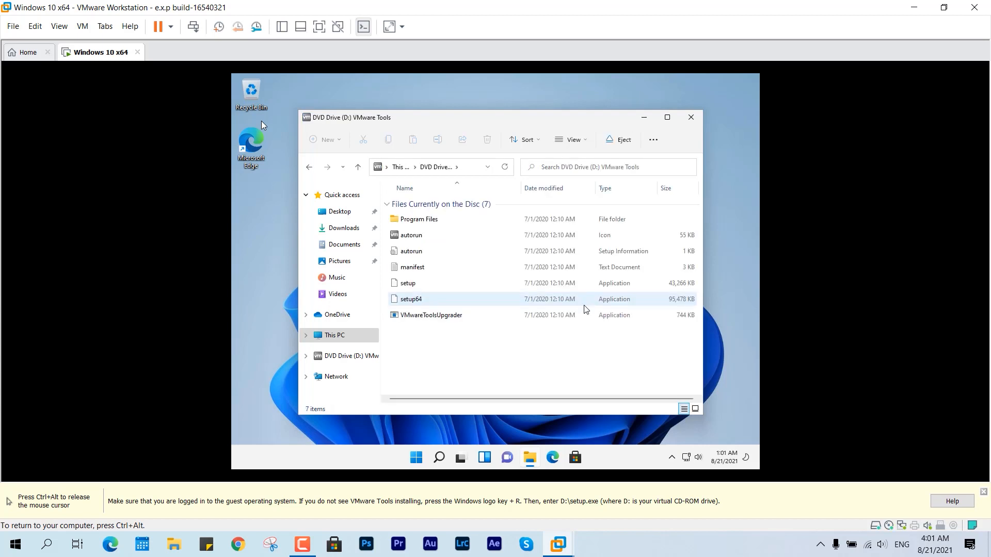
left_click(411, 299)
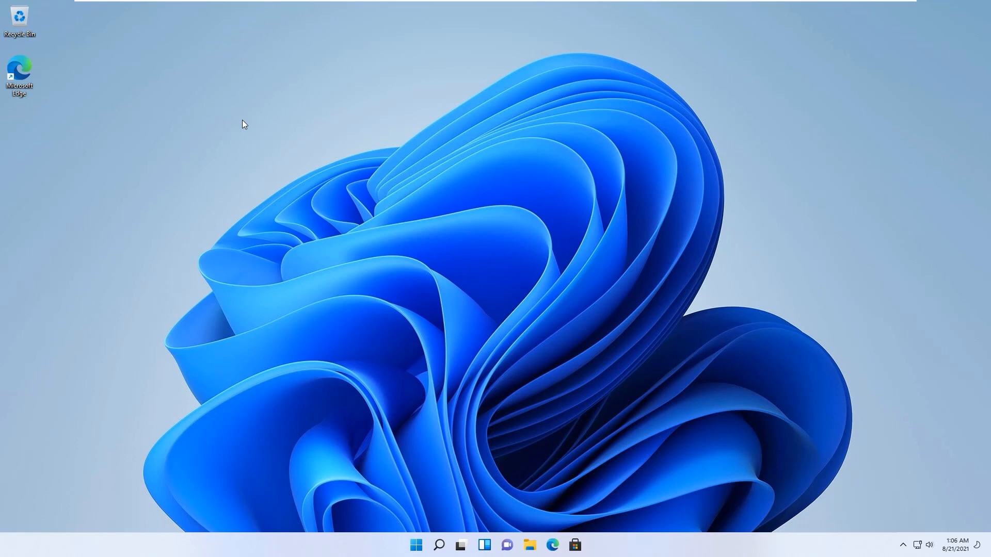
- Open Windows Settings from the guest's Start menu
left_click(416, 545)
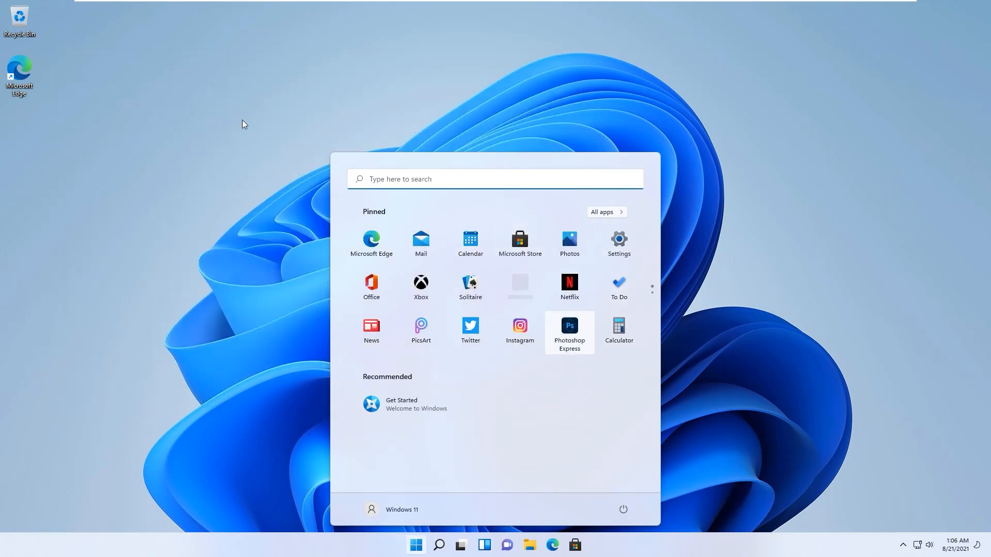
left_click(568, 243)
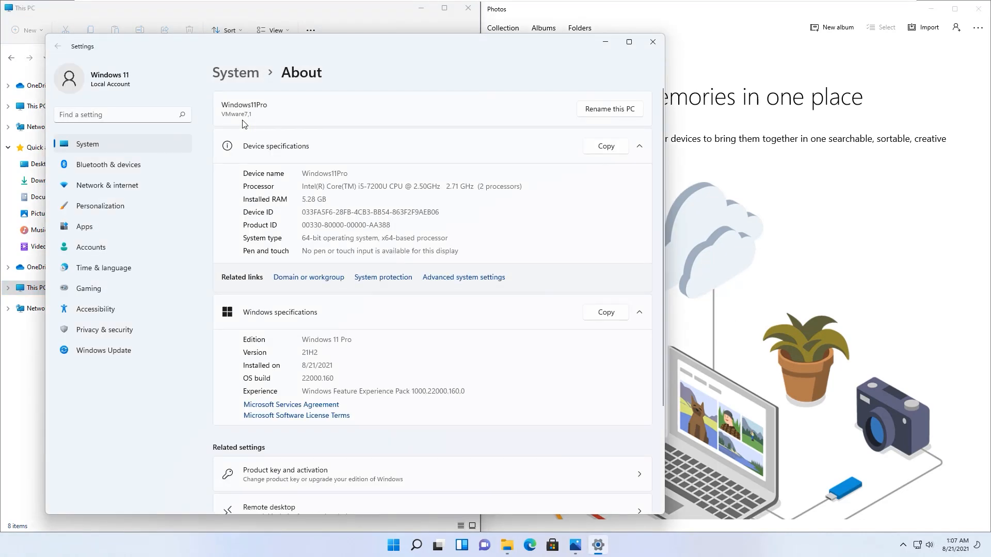
- Maximize Settings and view Bluetooth & devices, Personalization, Gaming, Windows Update and System, then close it
scroll("down", 3)
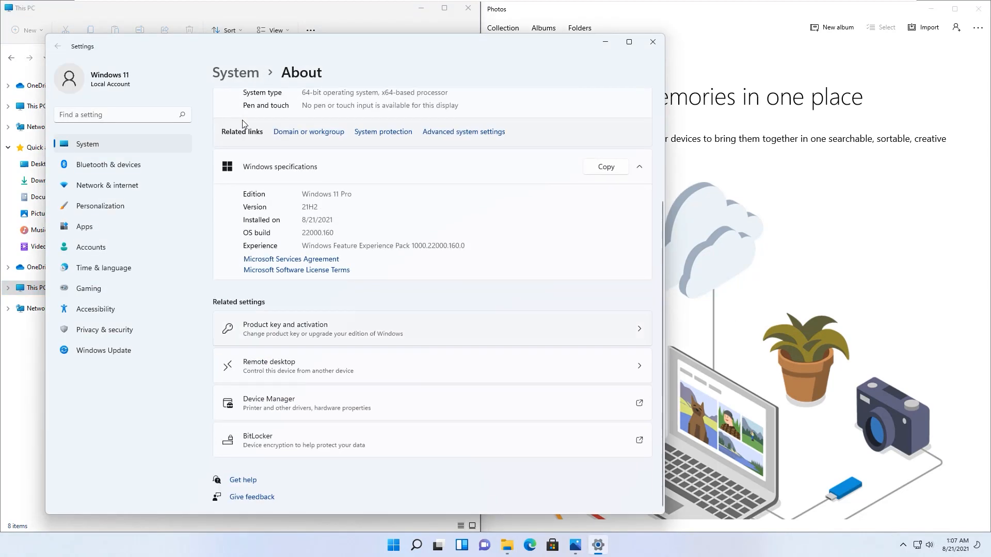
left_click(627, 42)
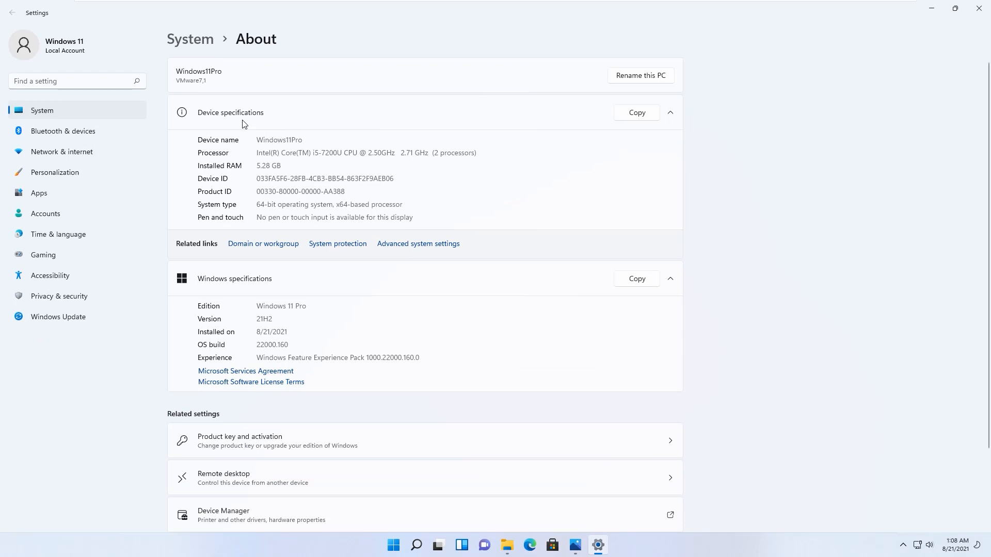
left_click(62, 130)
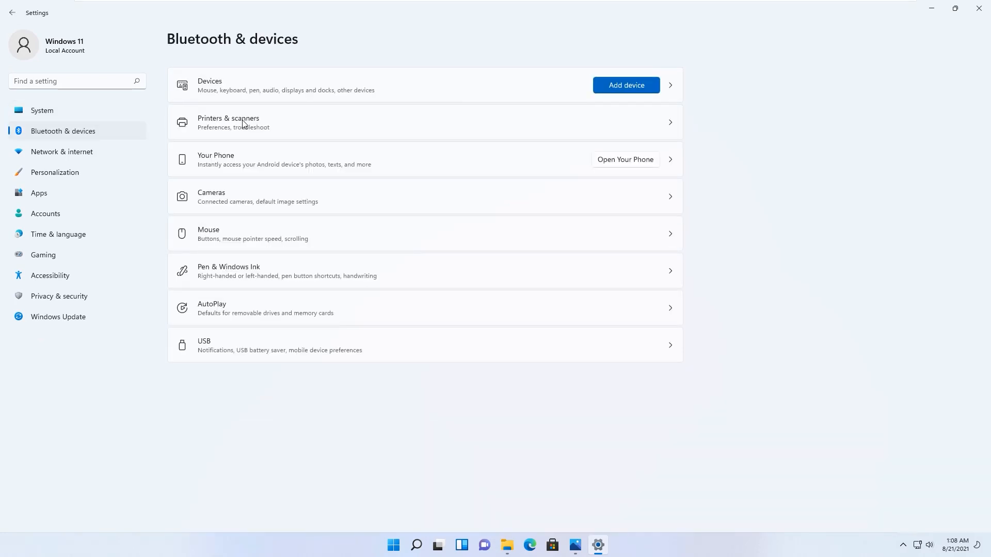
left_click(54, 172)
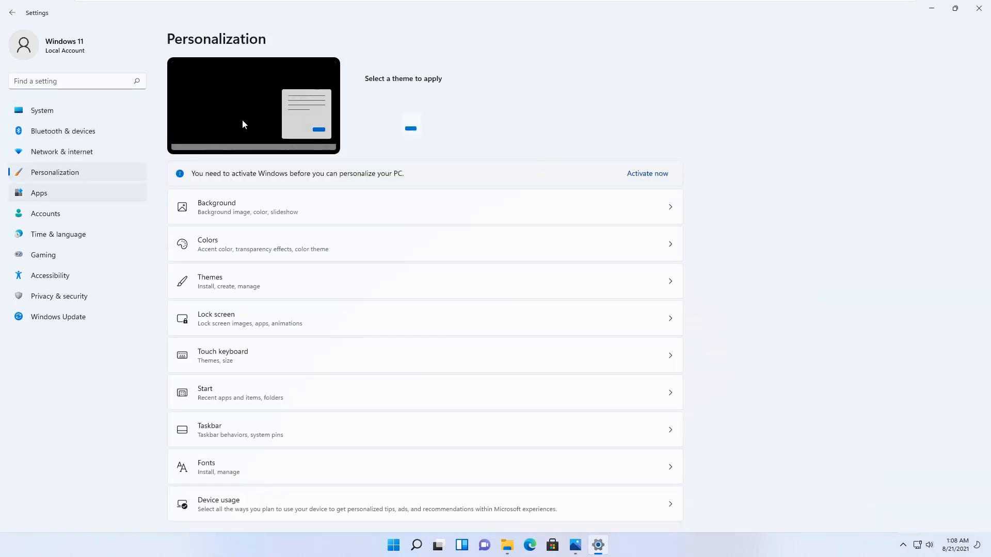
left_click(43, 255)
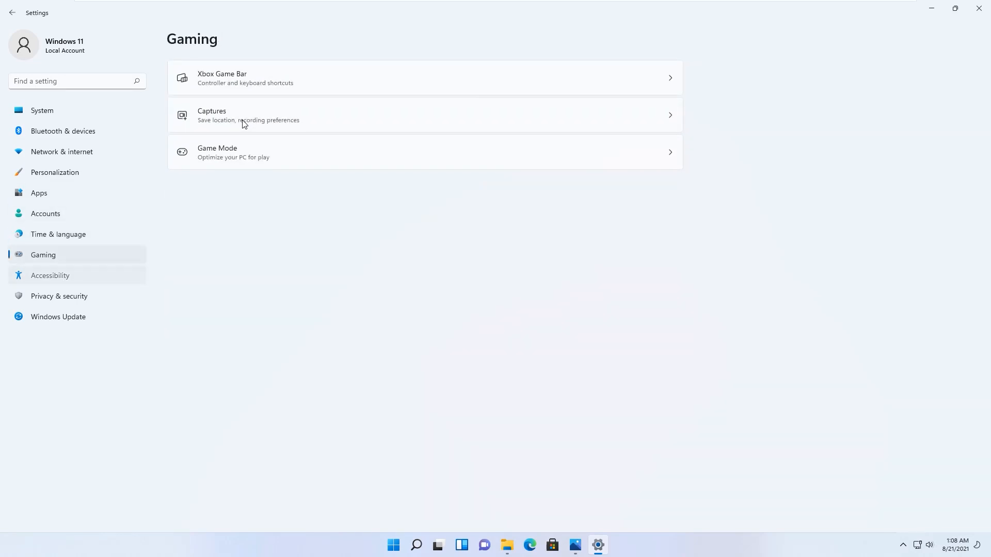
left_click(58, 317)
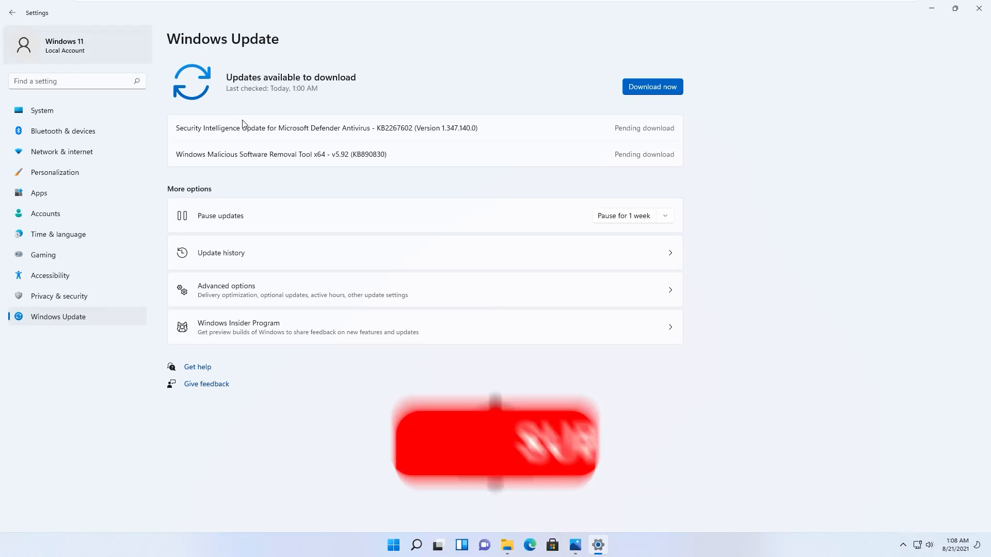
left_click(42, 110)
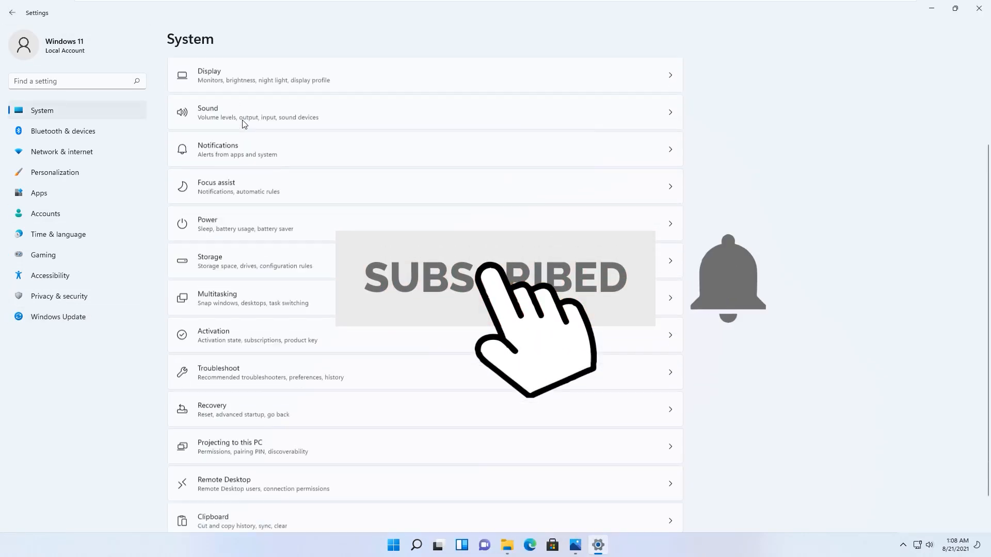
left_click(574, 545)
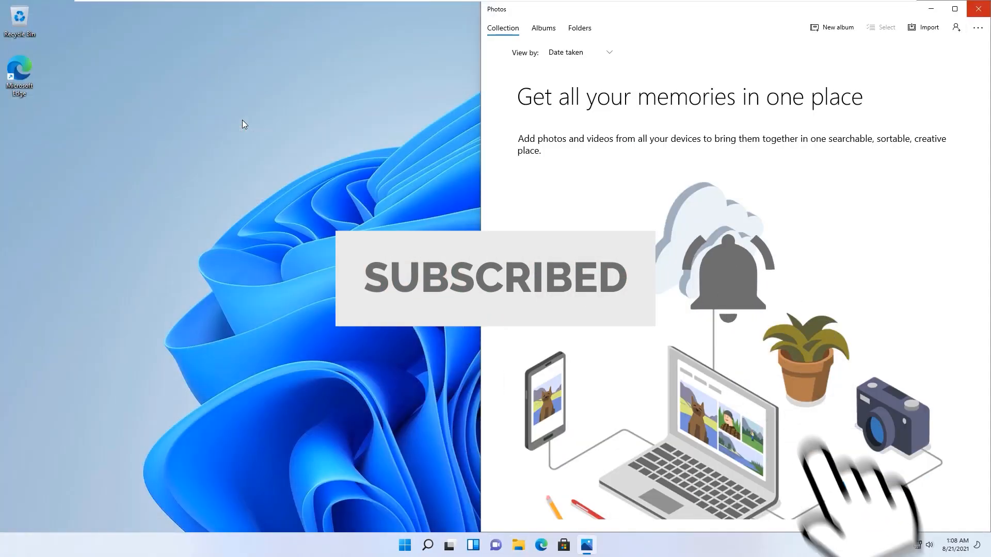